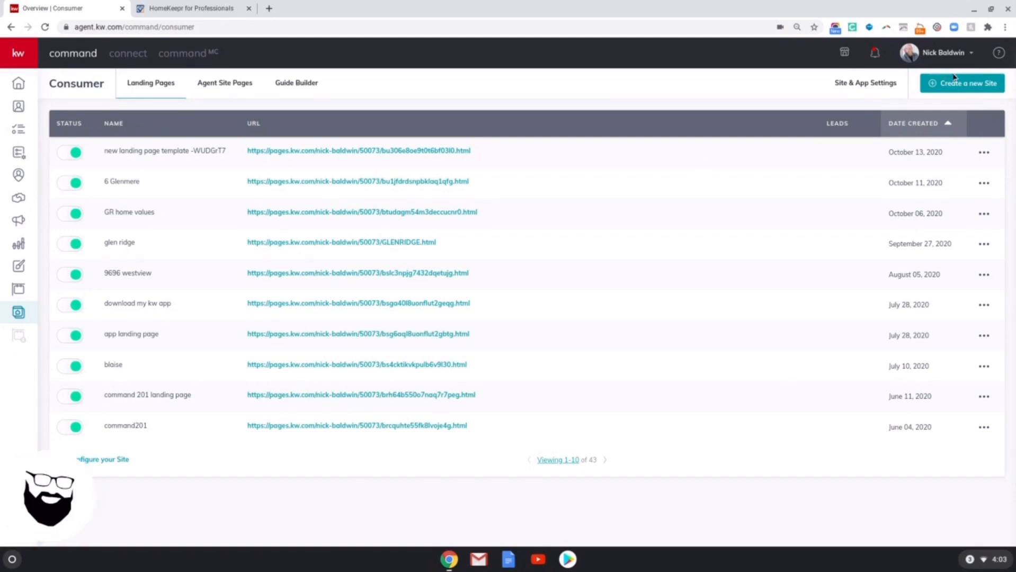
Create a new site page placed on the agent site
left_click(962, 82)
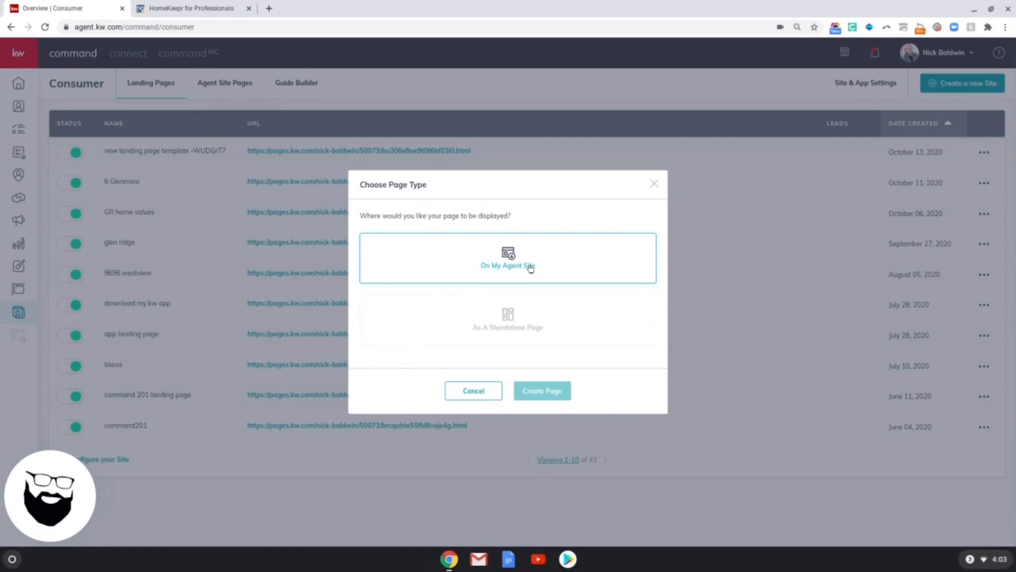
left_click(541, 391)
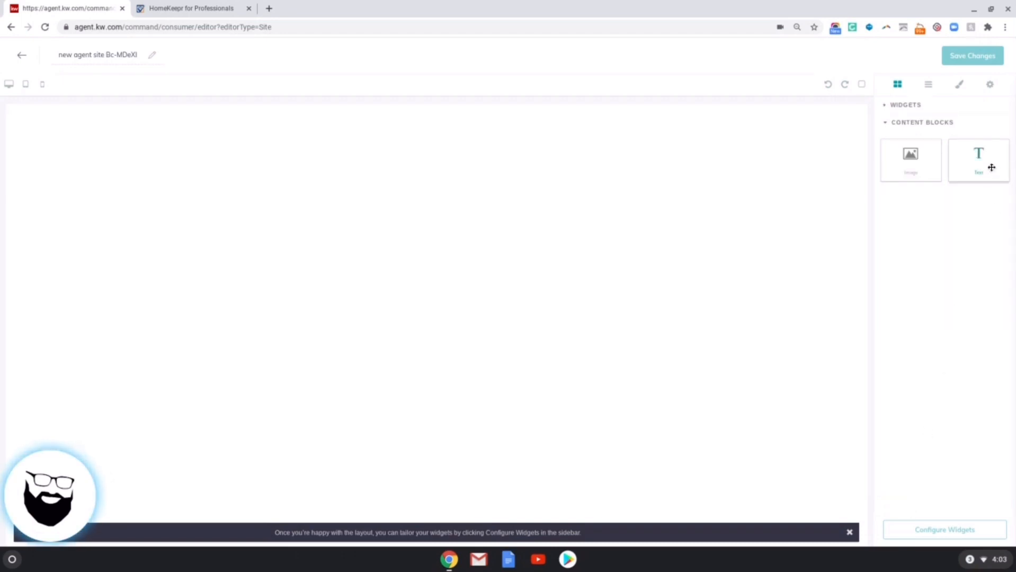
mouse_move(978, 161)
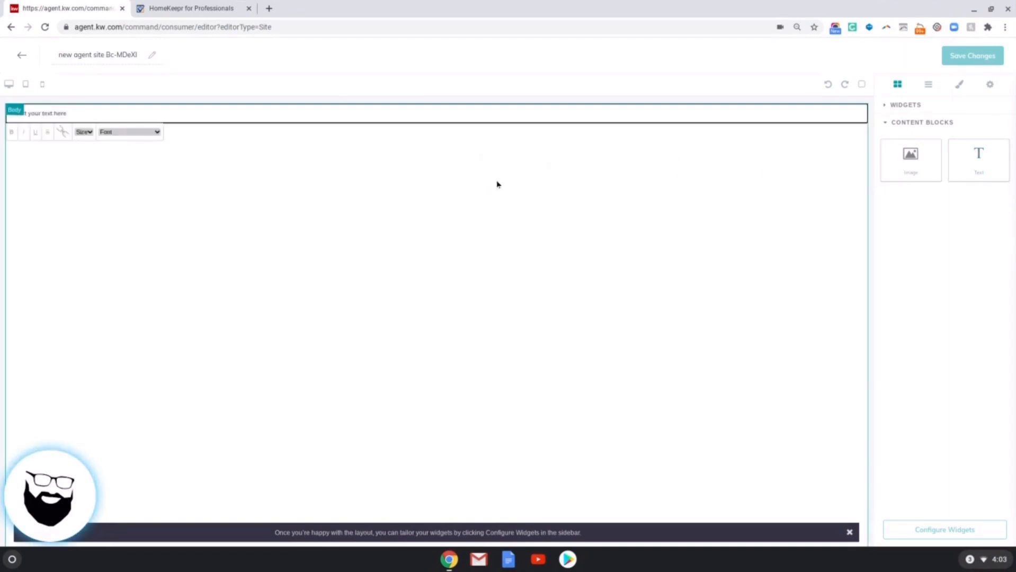
Copy the My Blog Widget JavaScript code in HomeKeepr for Pros and return to the editor
left_click(191, 7)
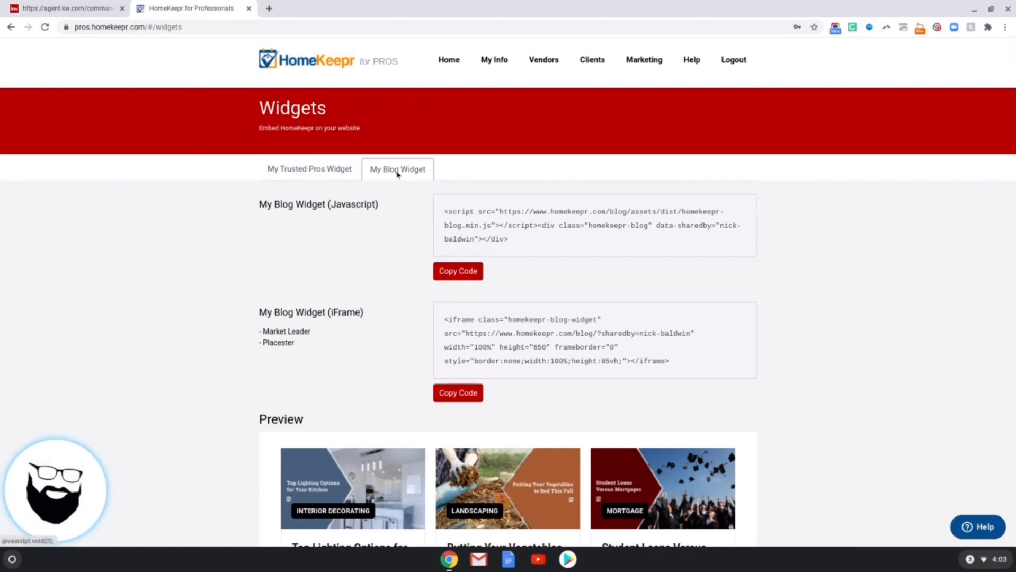
mouse_move(409, 174)
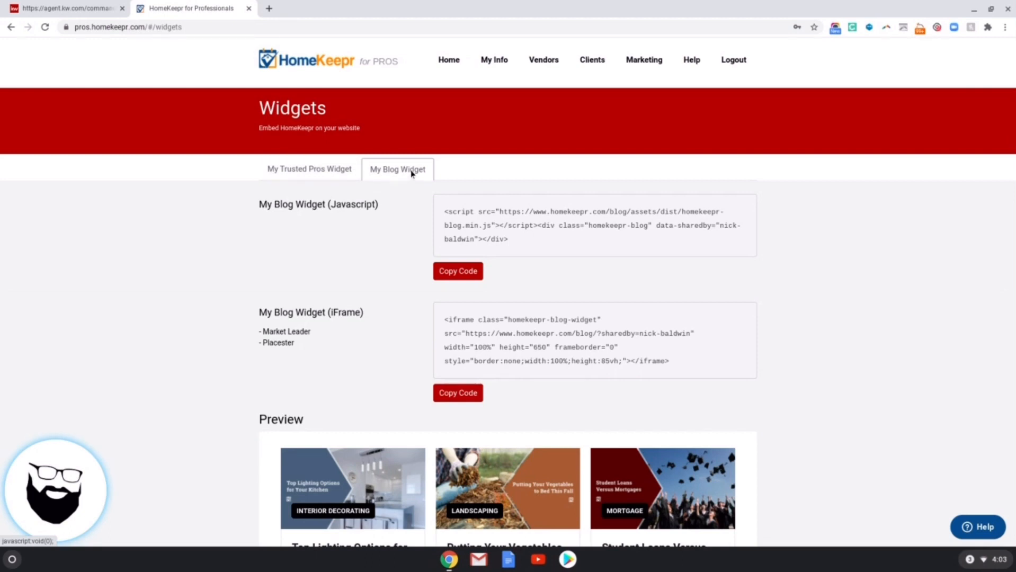
mouse_move(319, 174)
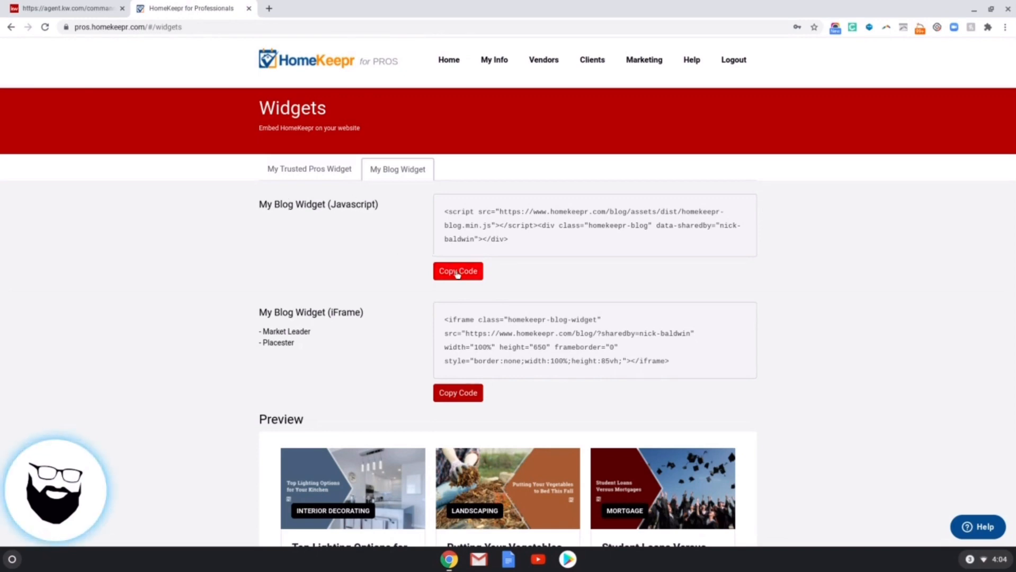
left_click(458, 272)
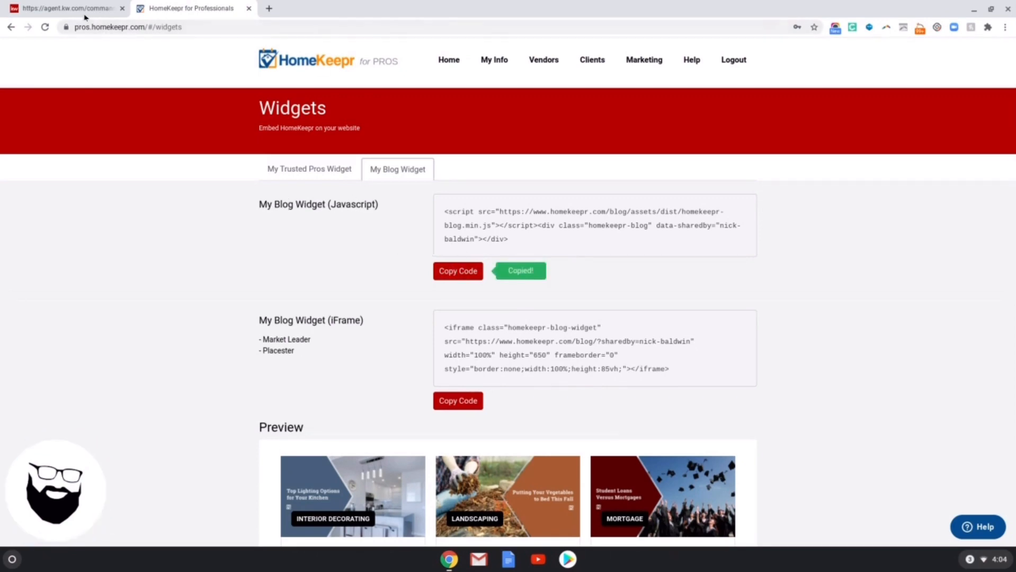
left_click(64, 7)
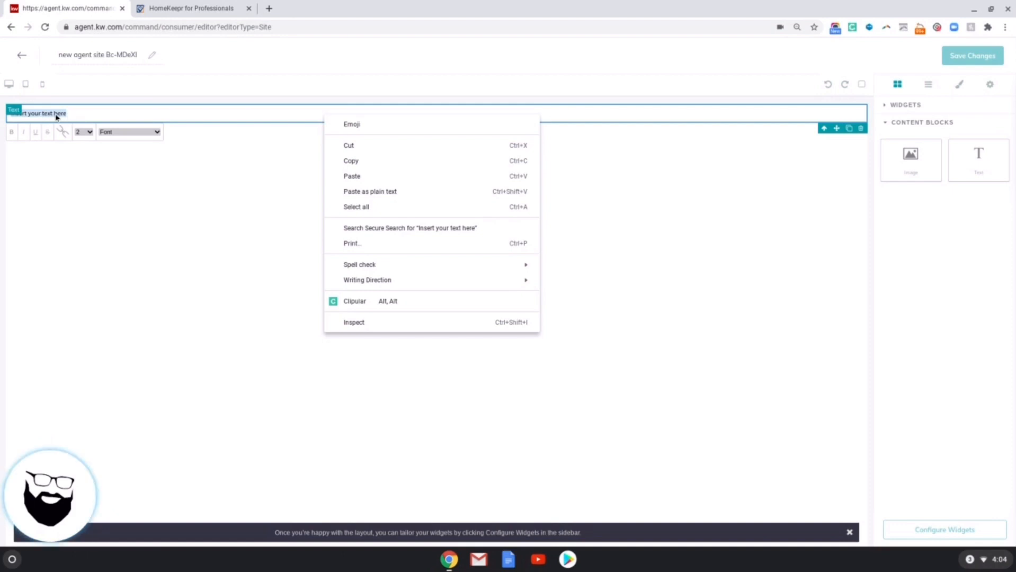
mouse_move(72, 114)
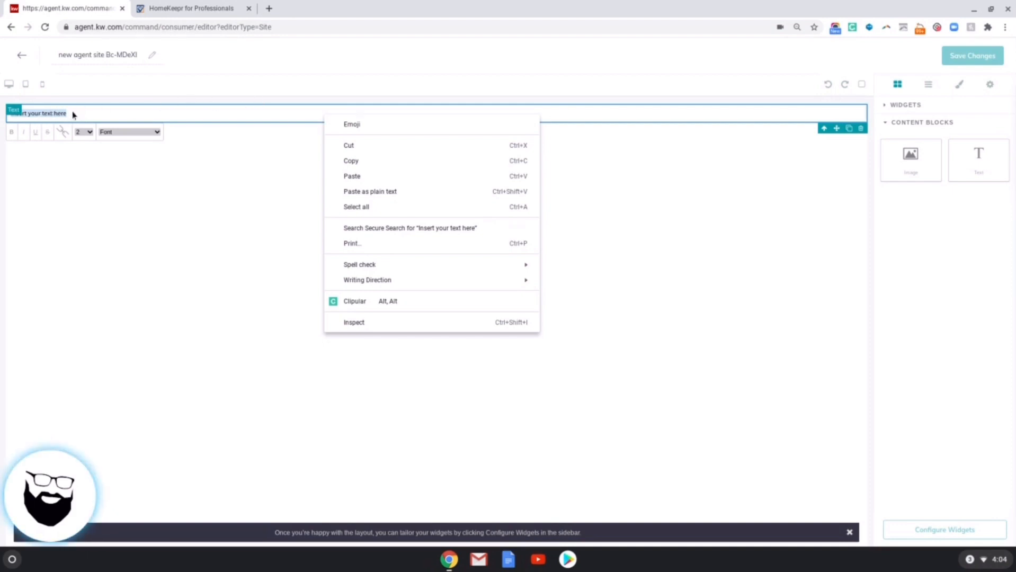
Paste the blog widget code into the text block and reveal the Widgets list
left_click(351, 176)
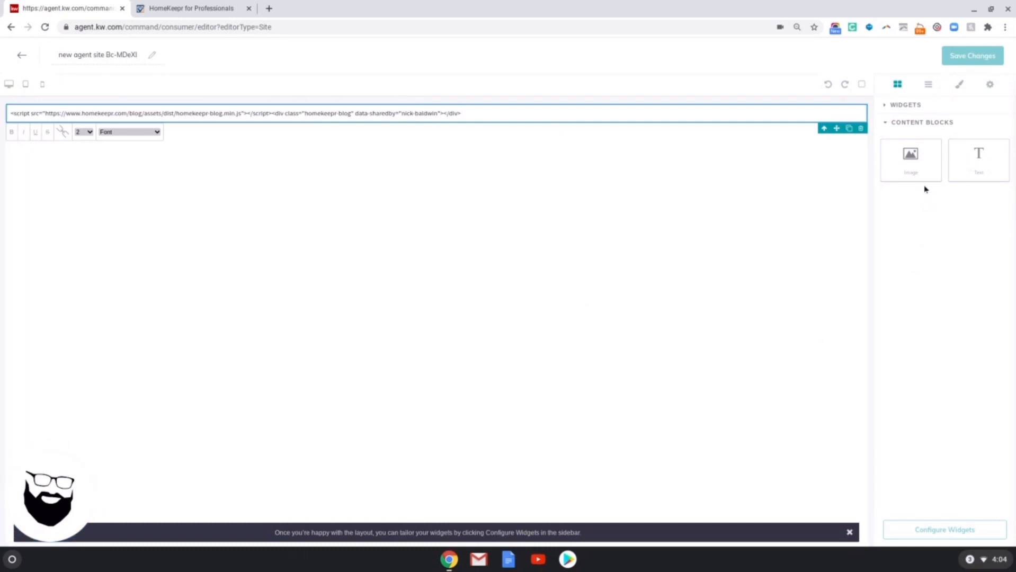
left_click(903, 105)
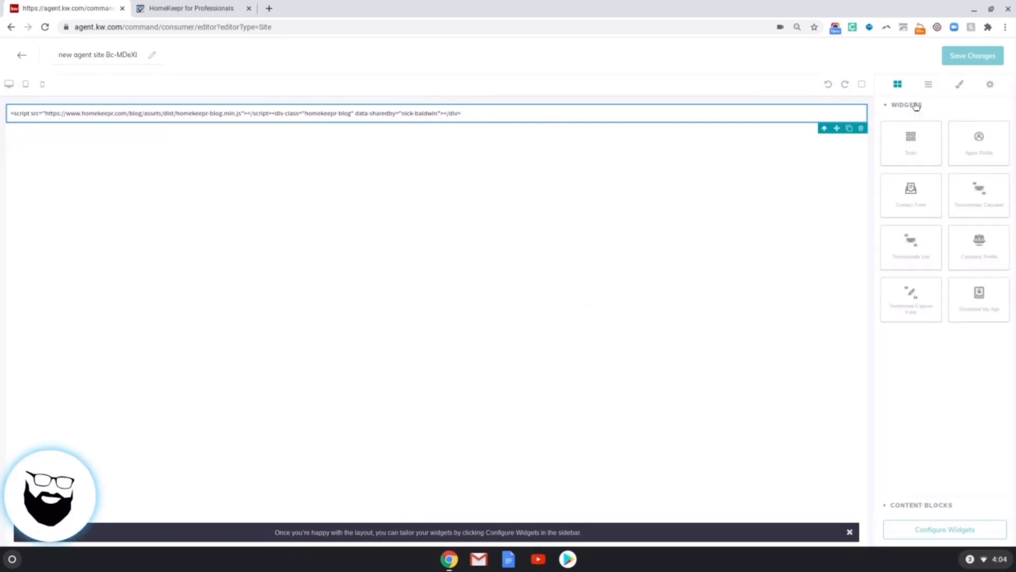
mouse_move(909, 194)
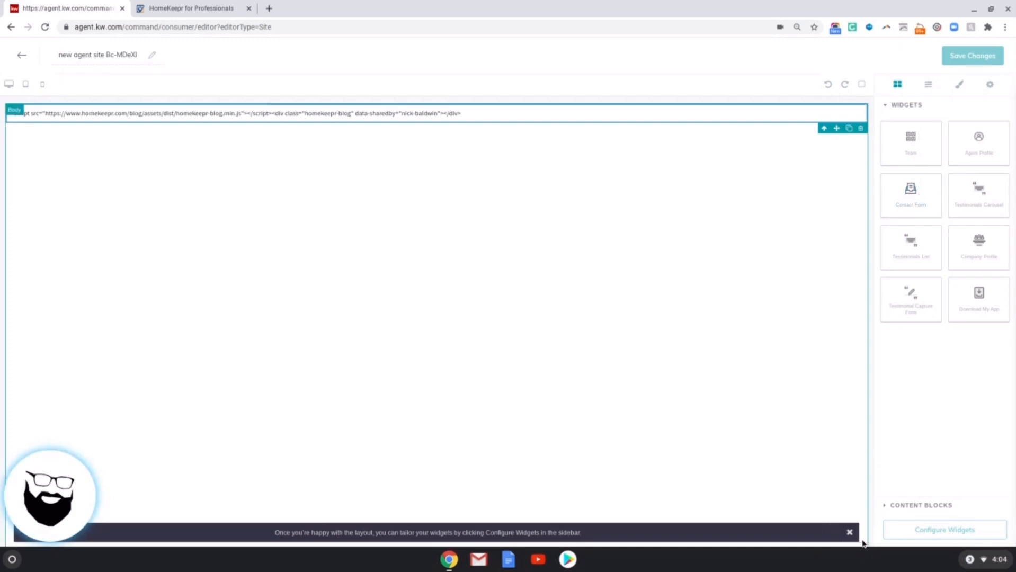
left_click(849, 531)
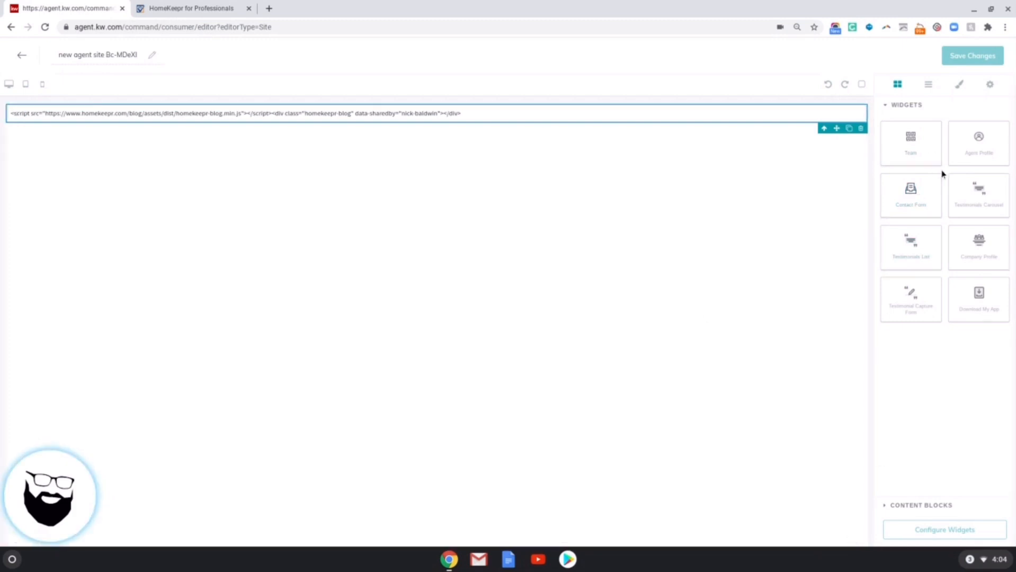
mouse_move(910, 191)
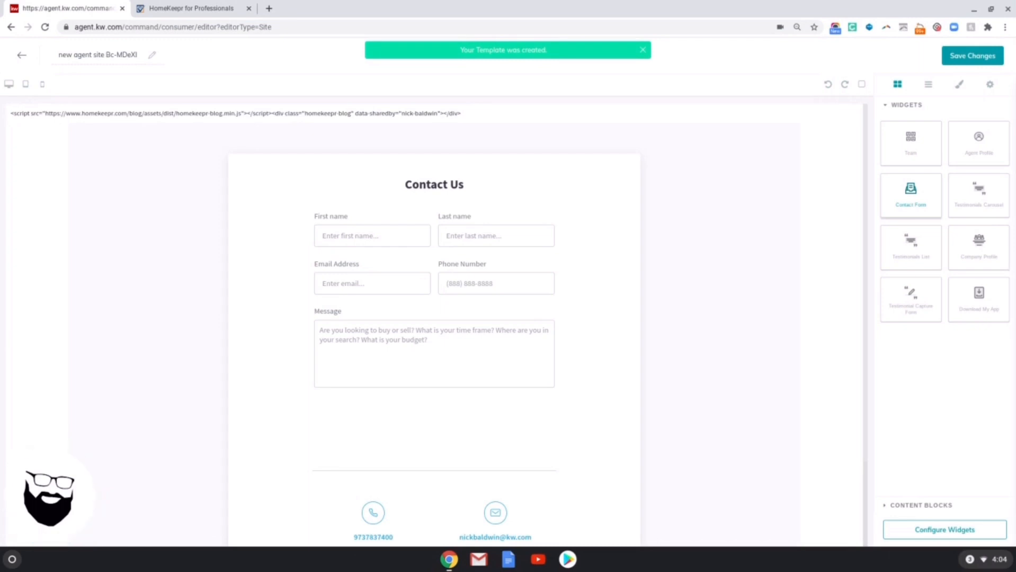
Configure the page widgets and apply the Contact Form settings
left_click(642, 50)
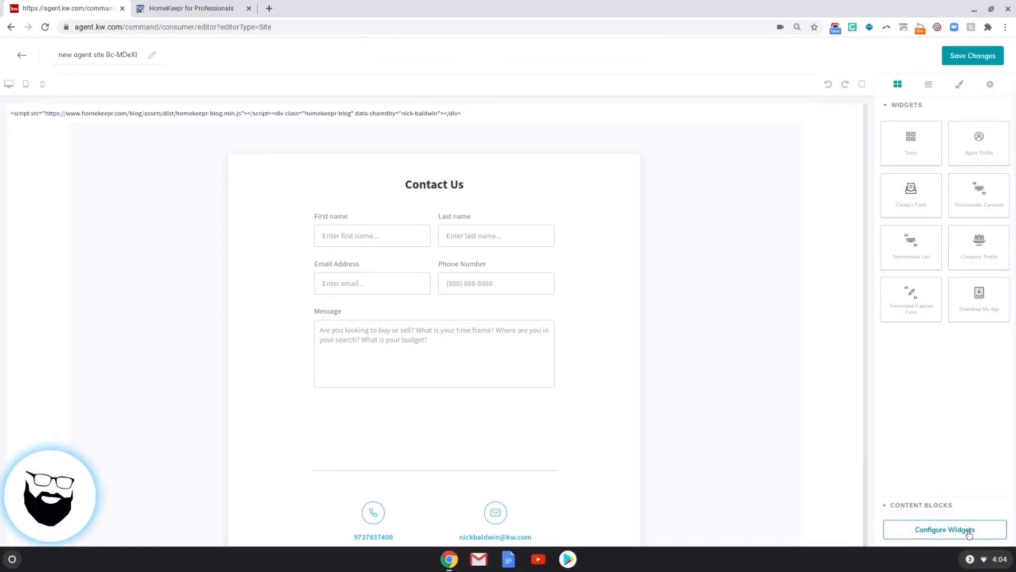
left_click(944, 530)
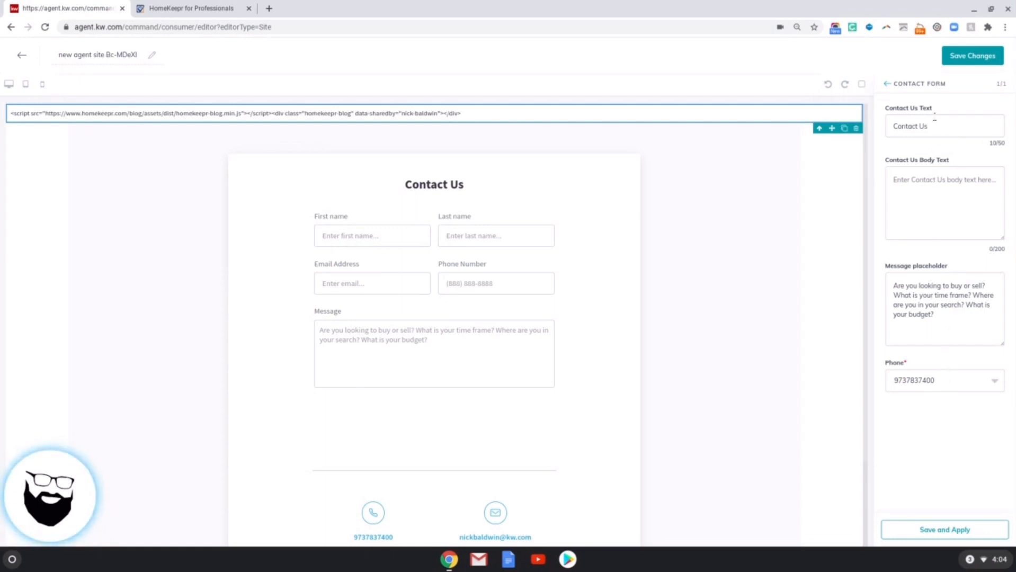
left_click(944, 530)
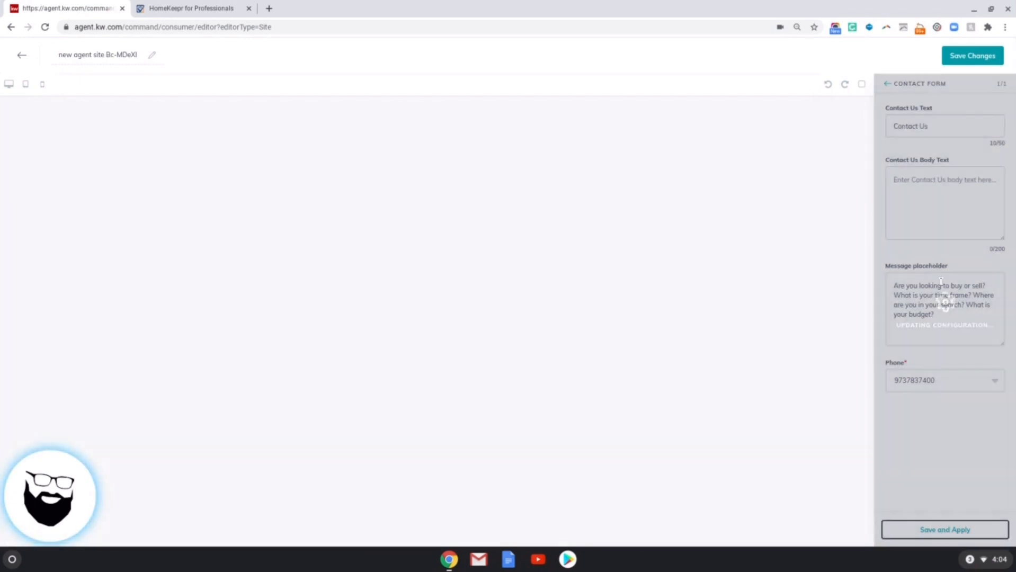
left_click(972, 55)
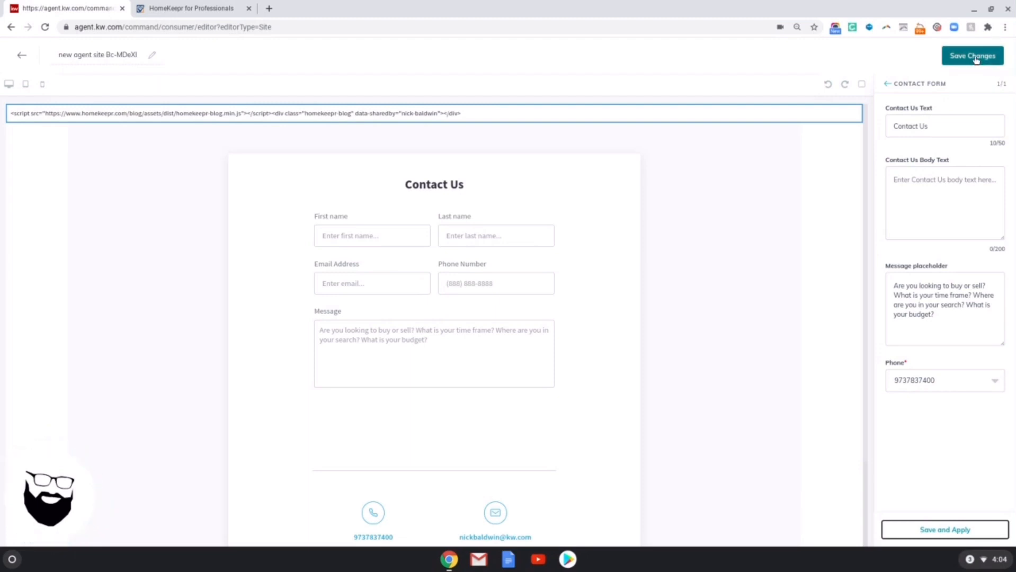
Save the page, publish it to the agent site and name it Blog
left_click(972, 55)
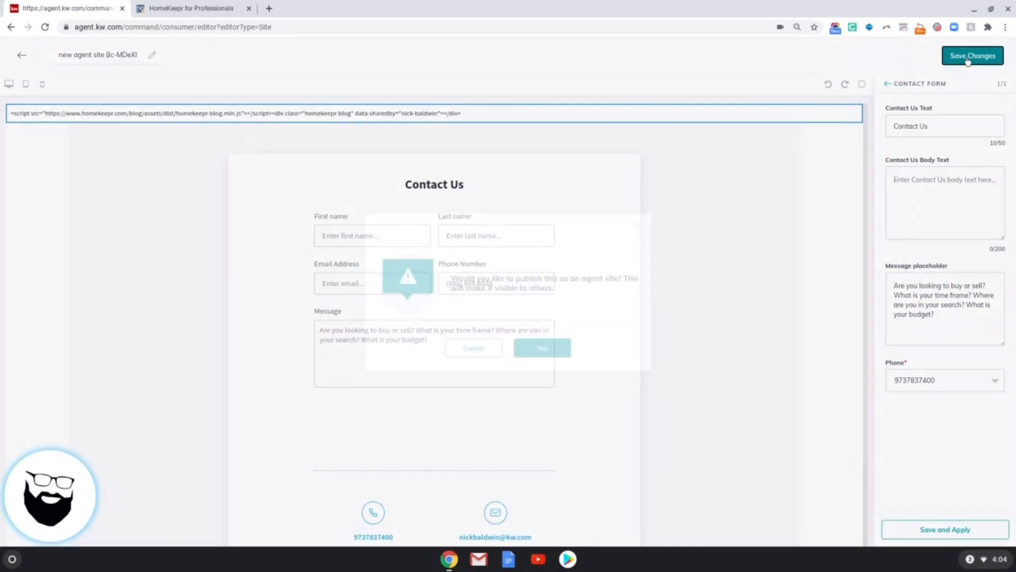
left_click(971, 56)
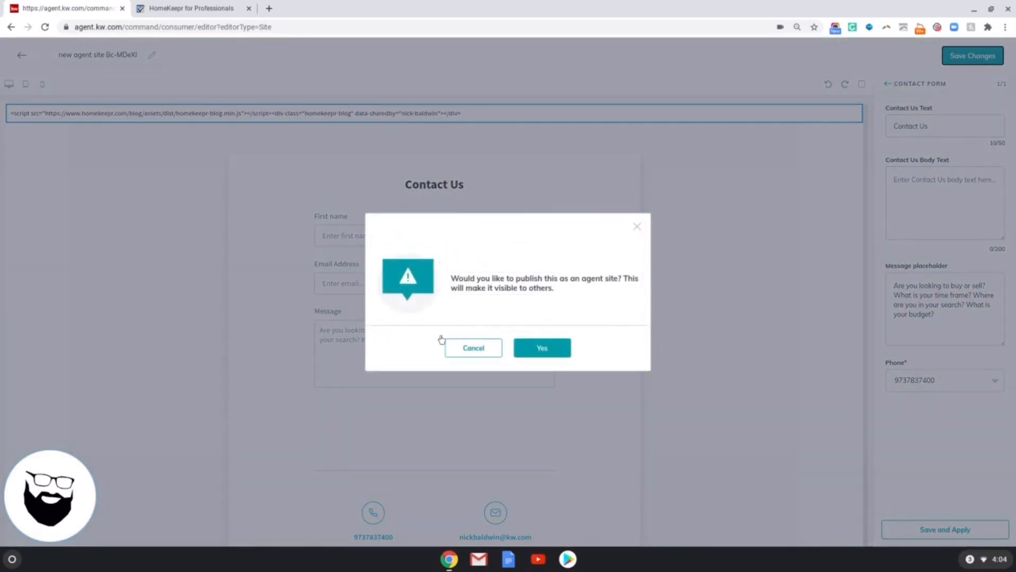
left_click(472, 348)
type("Blog")
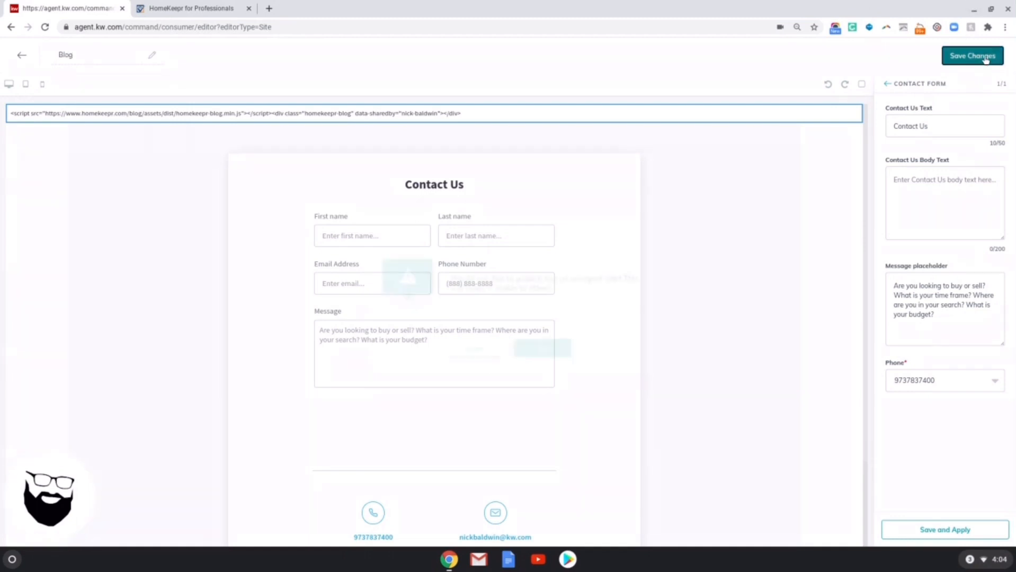
left_click(971, 56)
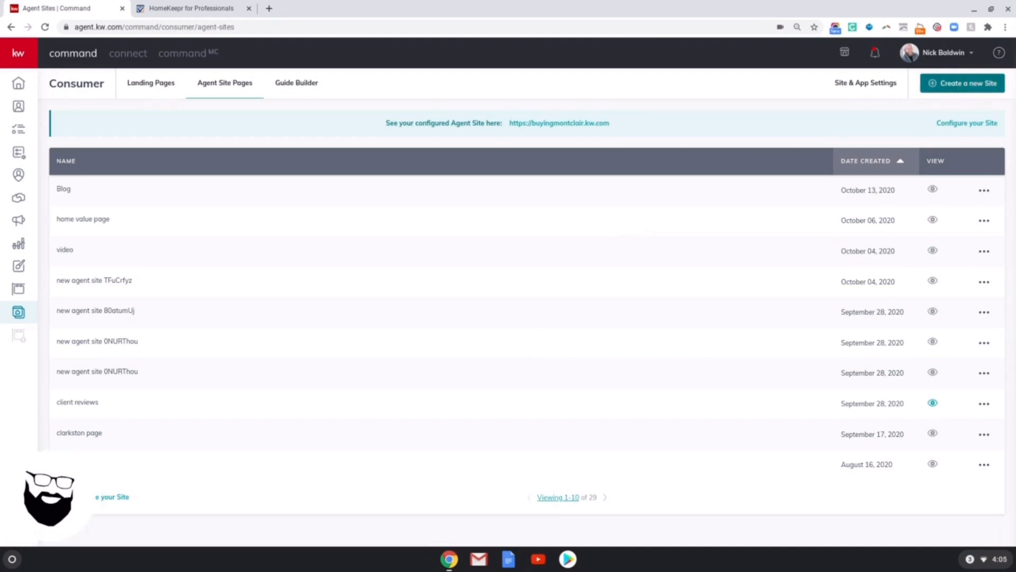
Create another agent site page with an empty text block
left_click(962, 82)
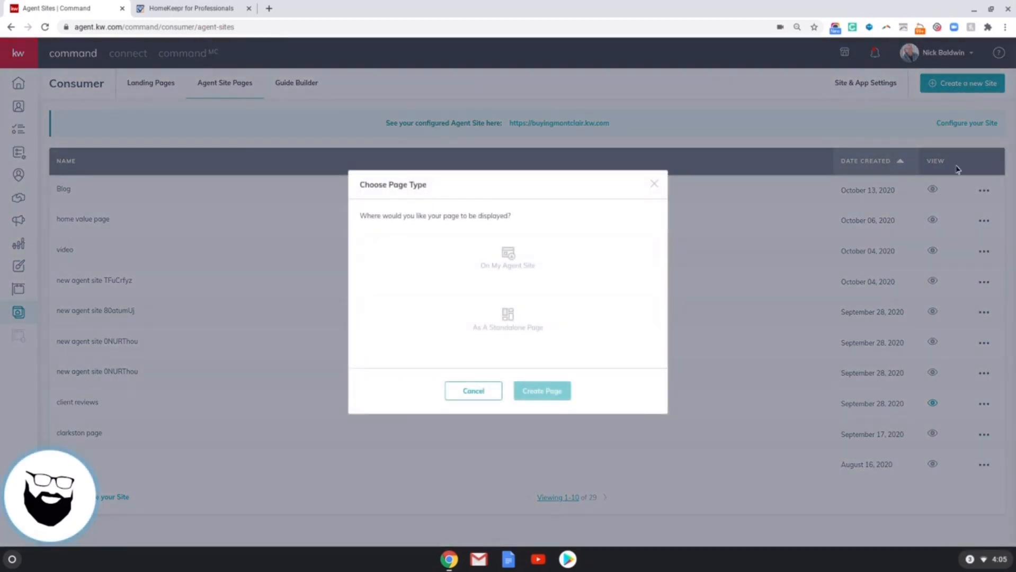
left_click(508, 258)
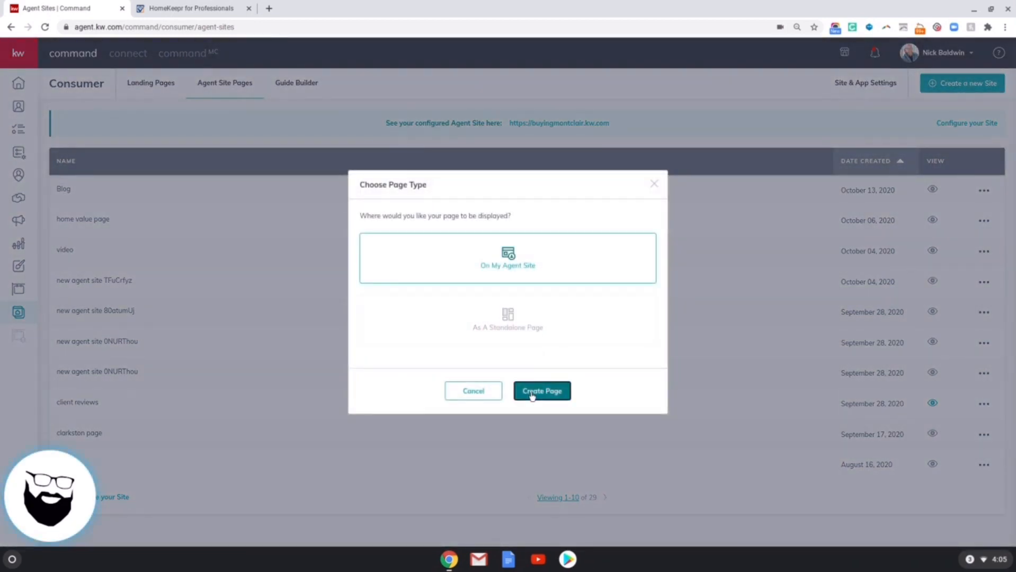
left_click(542, 390)
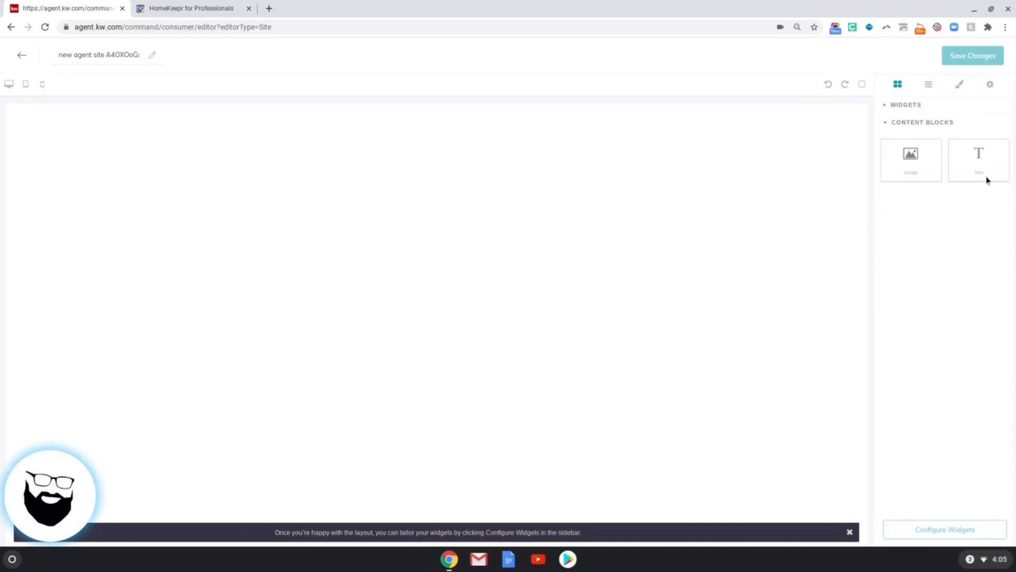
left_click(978, 160)
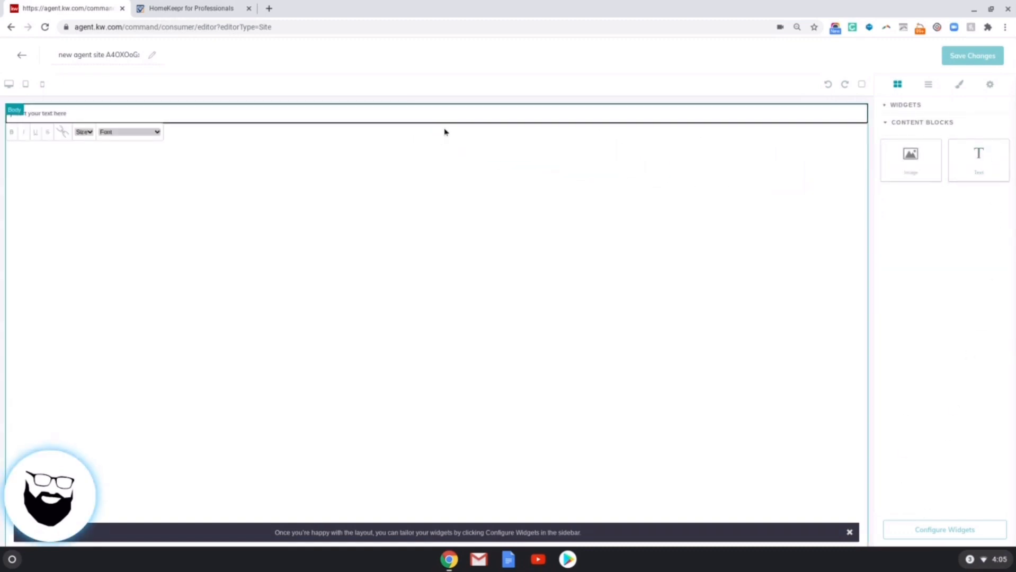
left_click(190, 8)
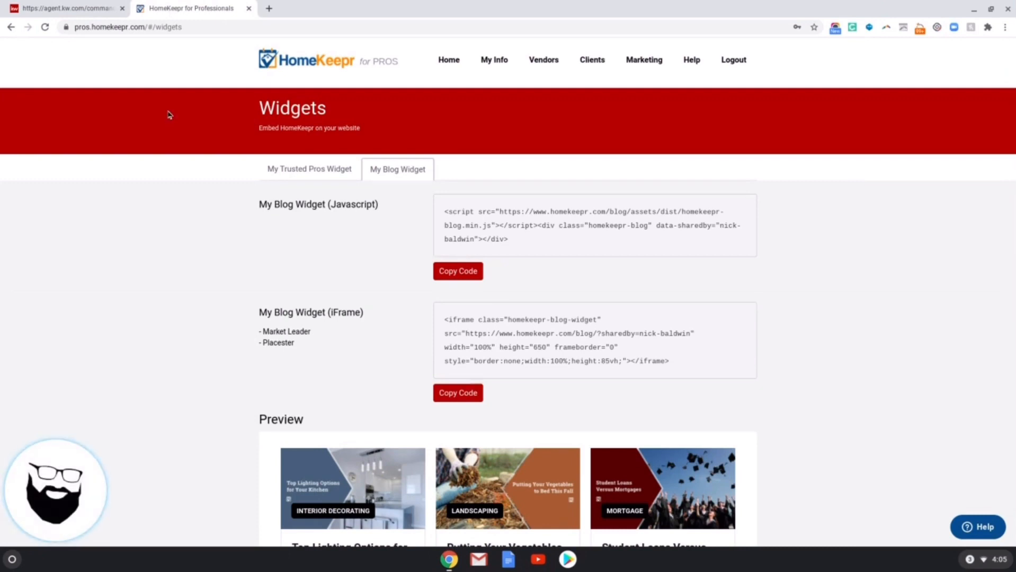
Copy the My Trusted Pros Search Widget JavaScript code and return to the editor
left_click(309, 169)
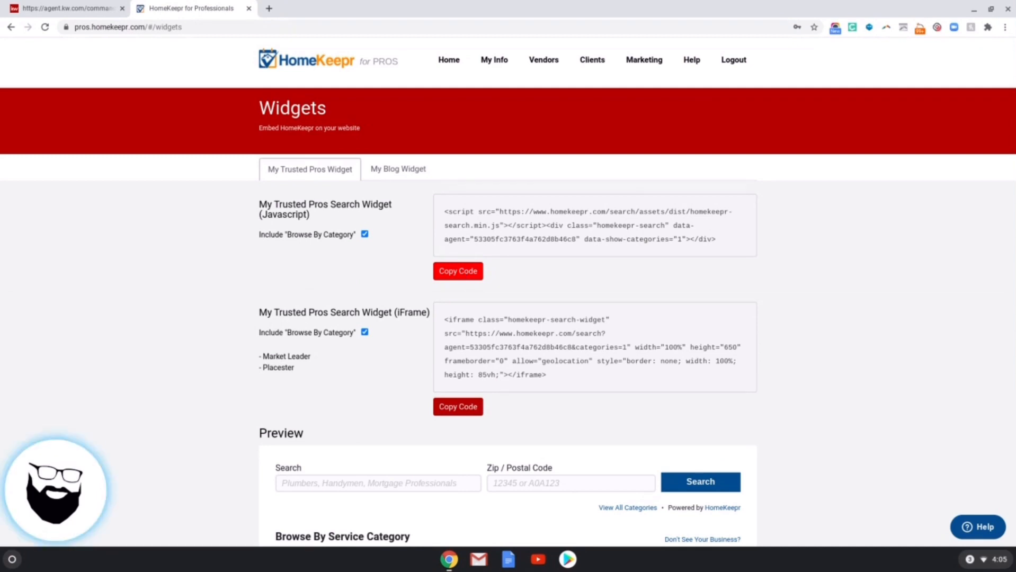
left_click(458, 271)
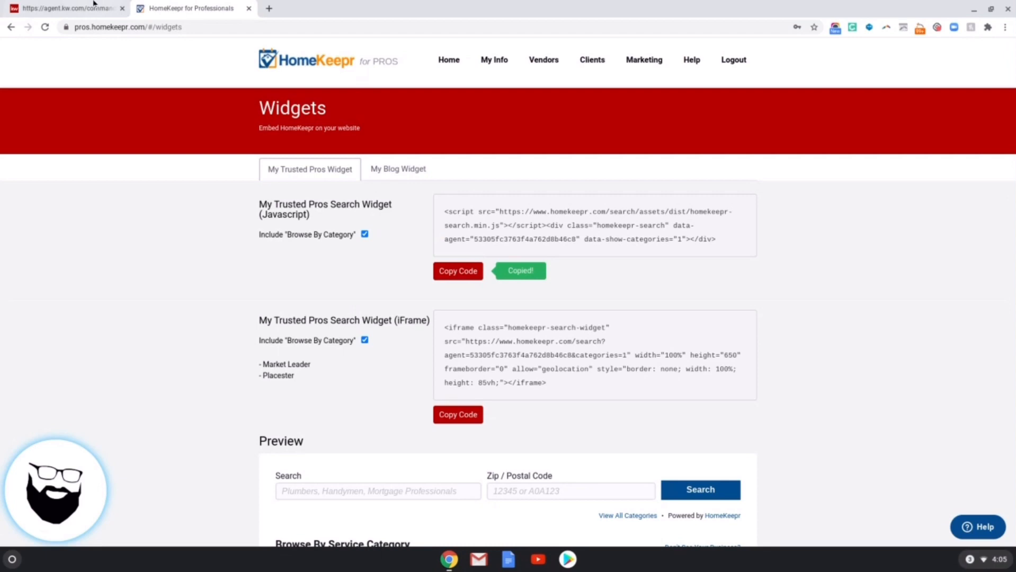
left_click(61, 8)
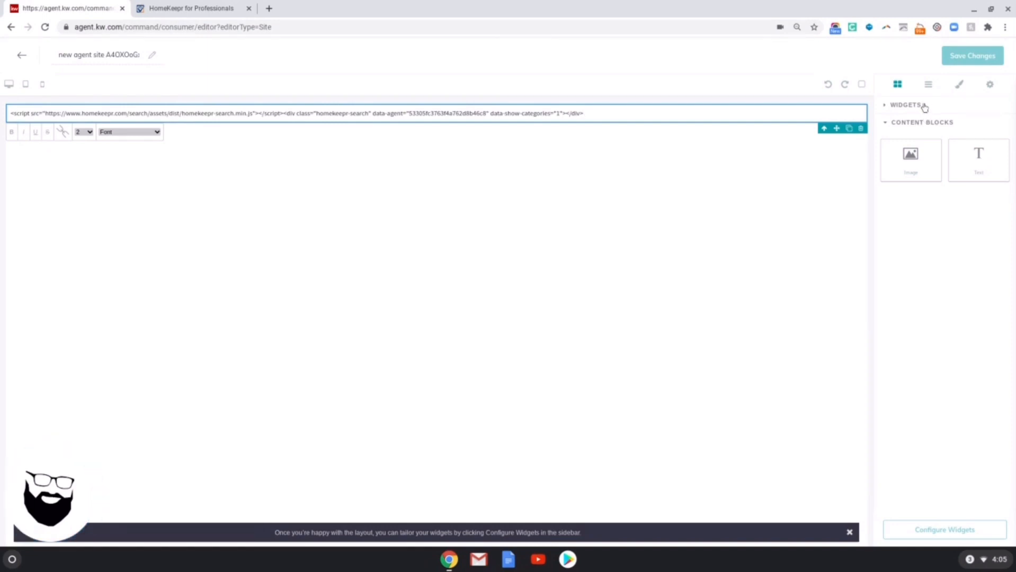
Rename the page to vendors, configure widgets, save and publish it to the agent site
left_click(906, 105)
type("v")
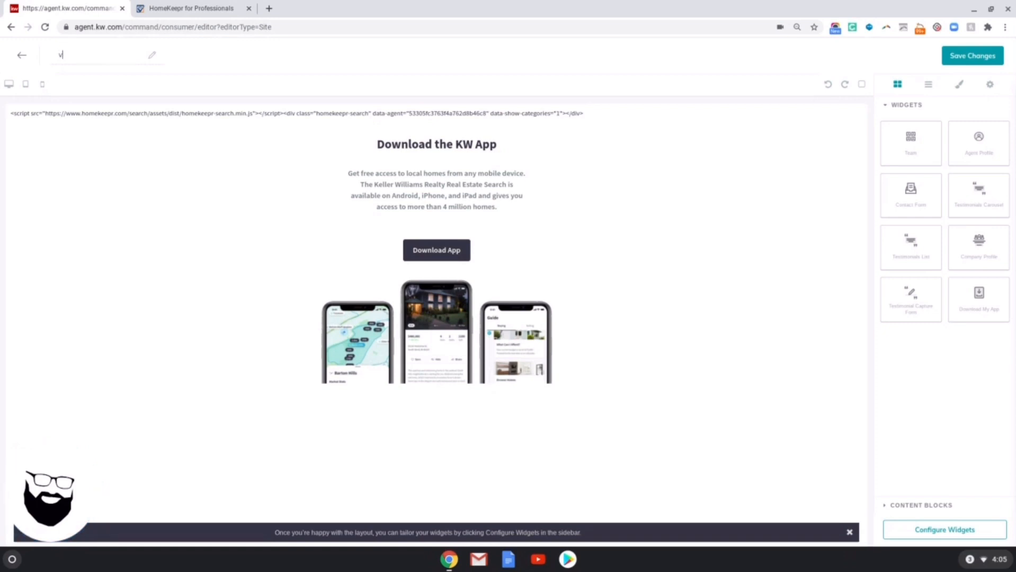
type("endors")
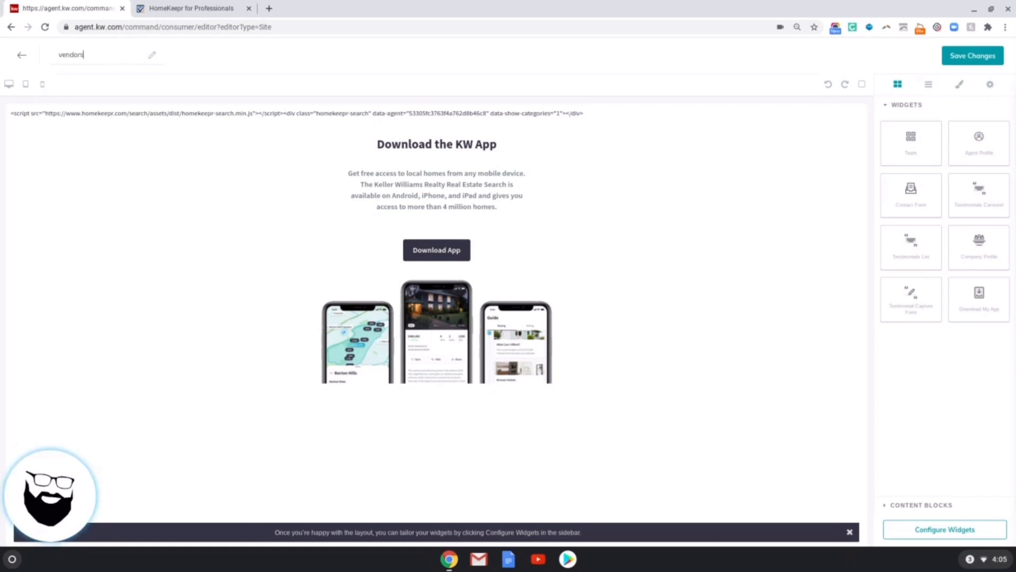
left_click(942, 529)
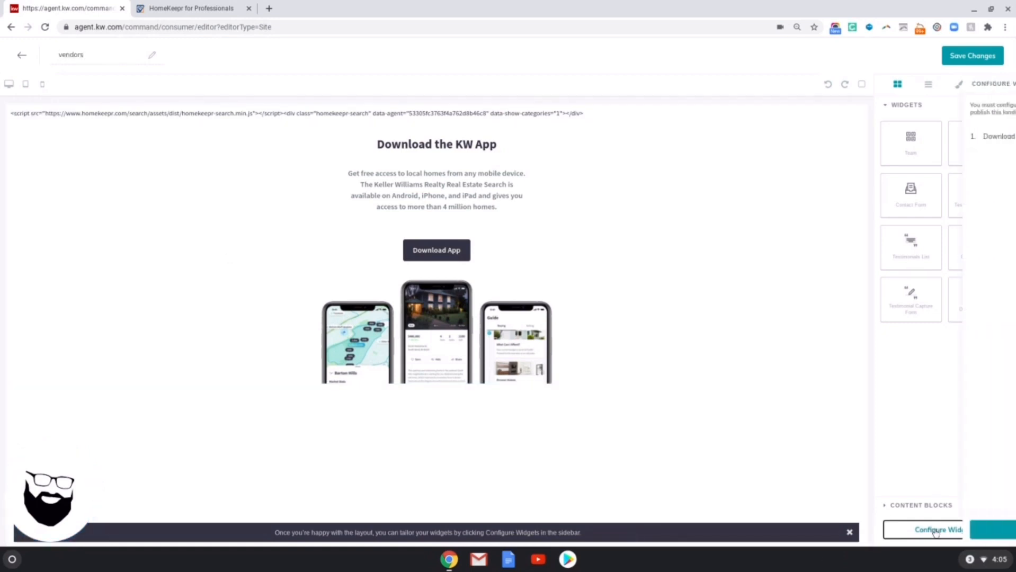
left_click(933, 530)
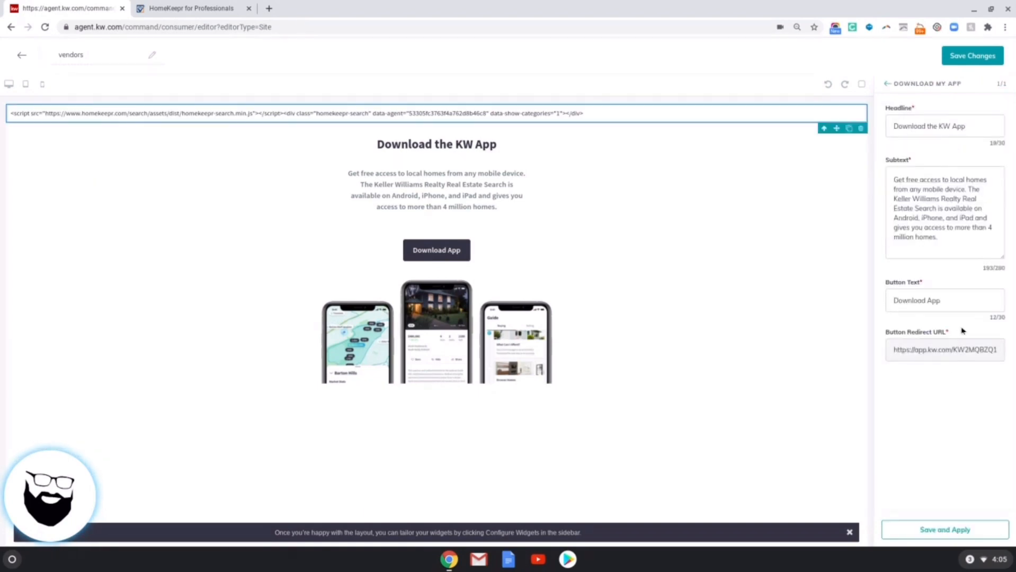
left_click(972, 56)
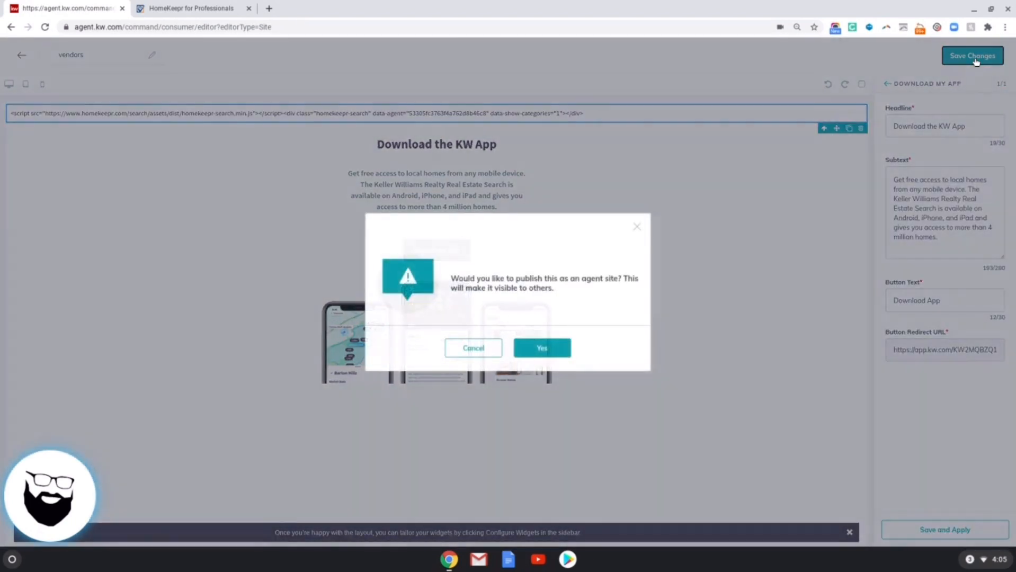
left_click(541, 347)
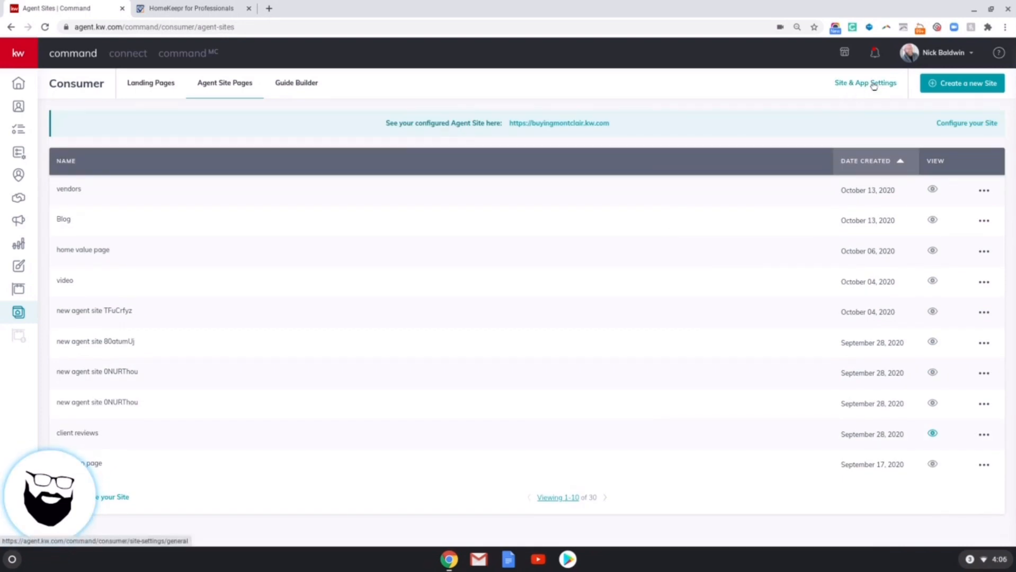
In Site & App Settings > Site Pages, add a navigation page linked to Blog
left_click(864, 82)
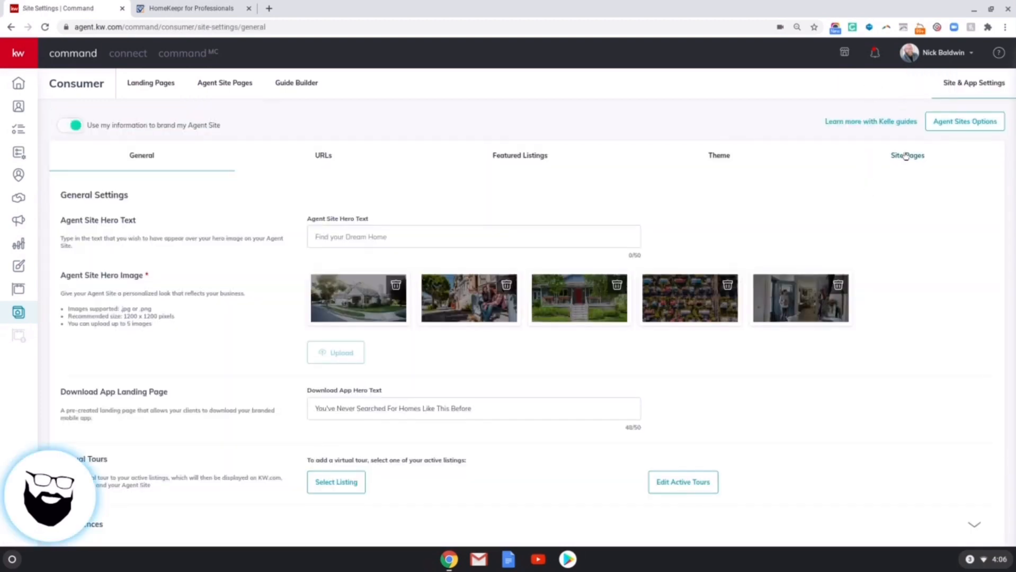
left_click(907, 155)
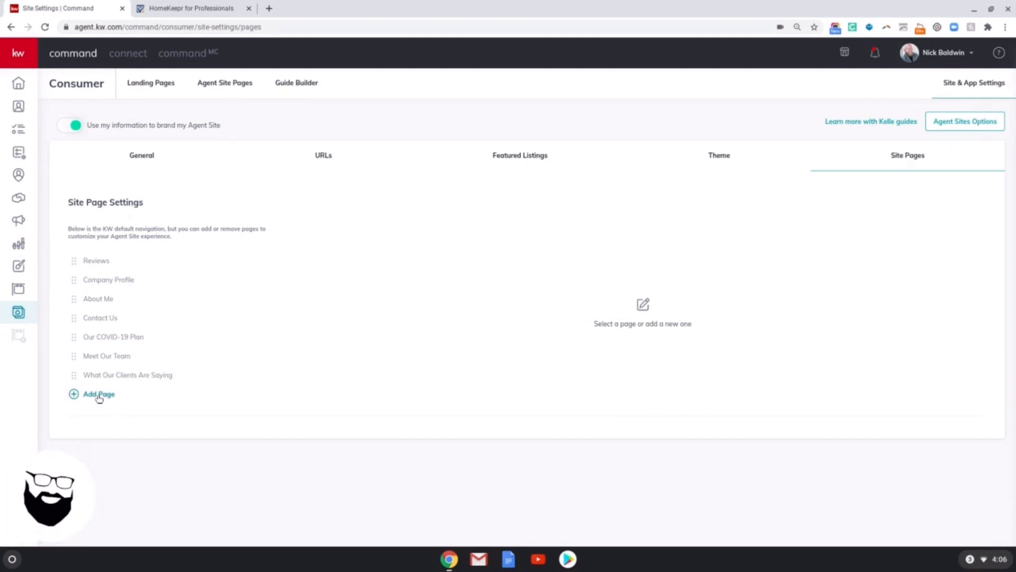
left_click(99, 395)
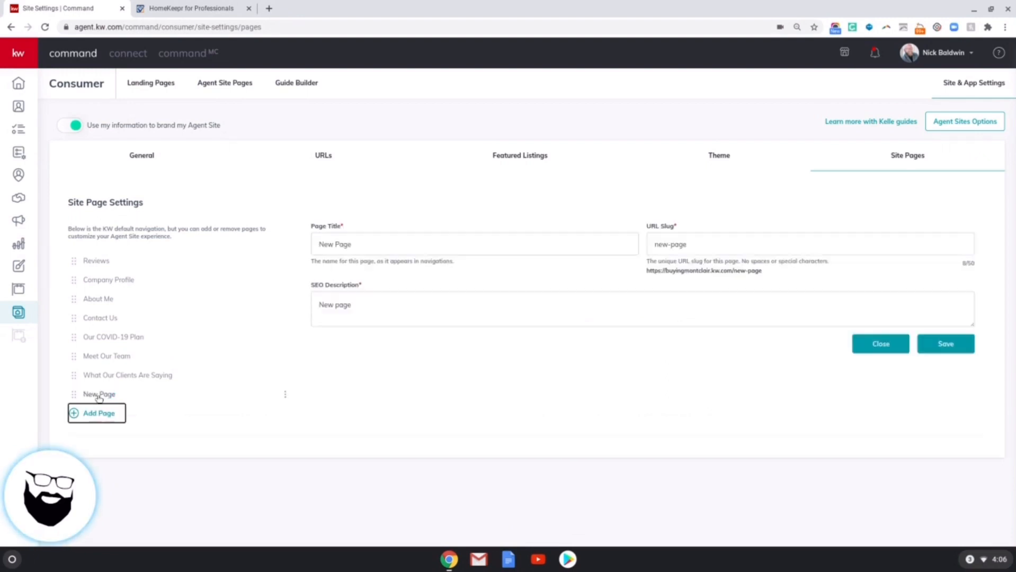
left_click(98, 413)
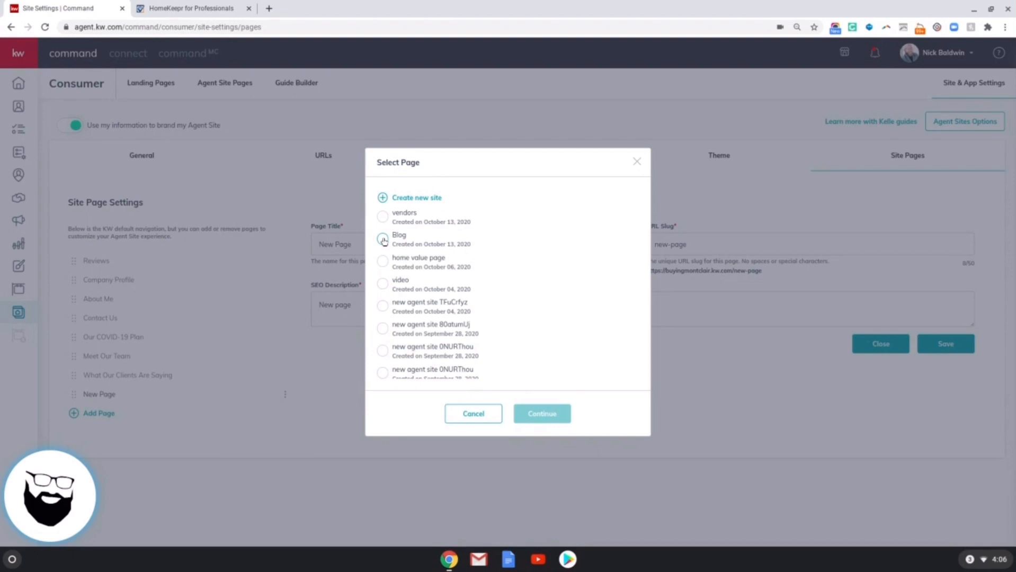
left_click(472, 413)
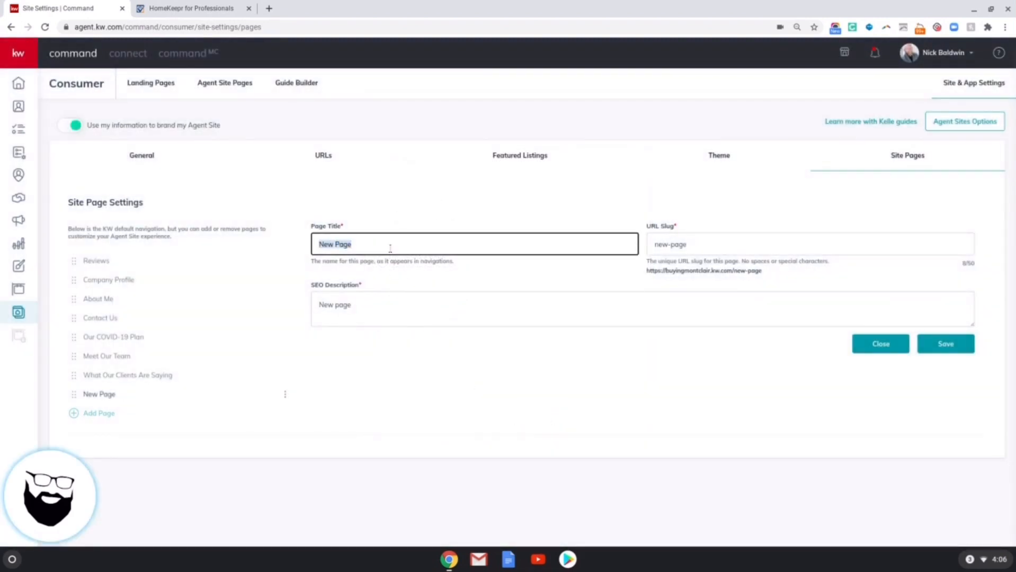
Title it Our Blog with slug our-blog and description blog, and save
type("Our Blog")
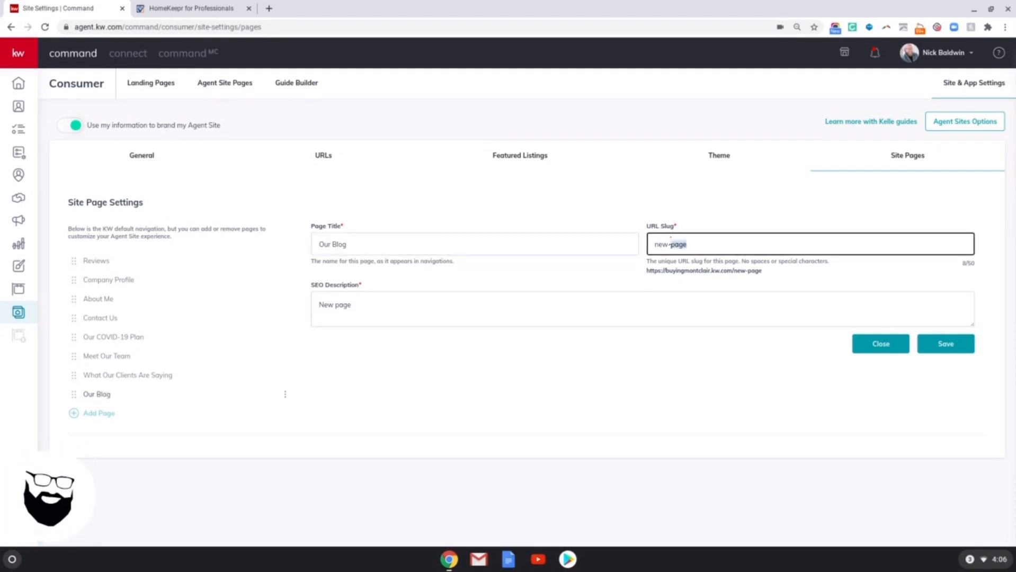
type("our-b")
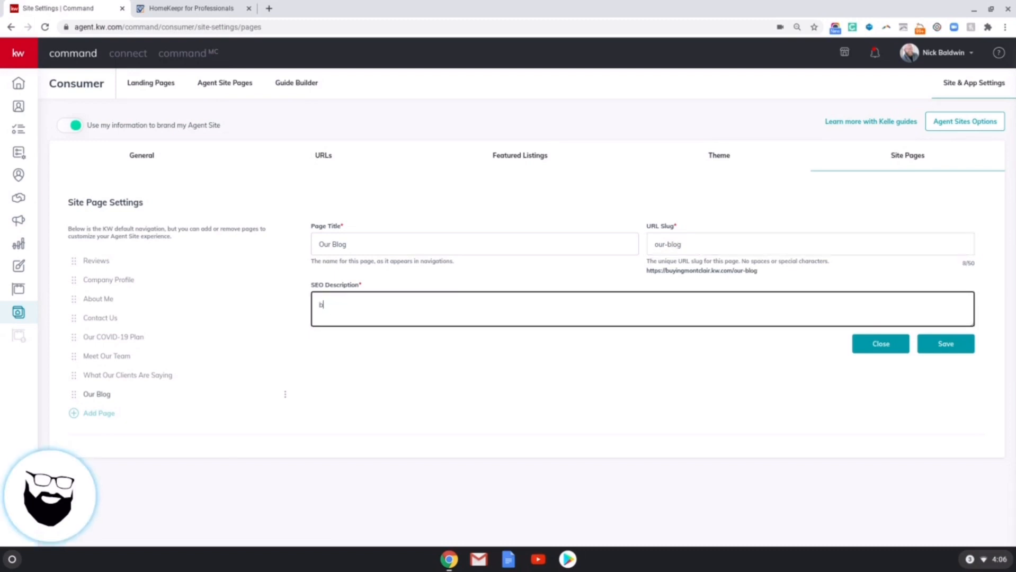
type("log")
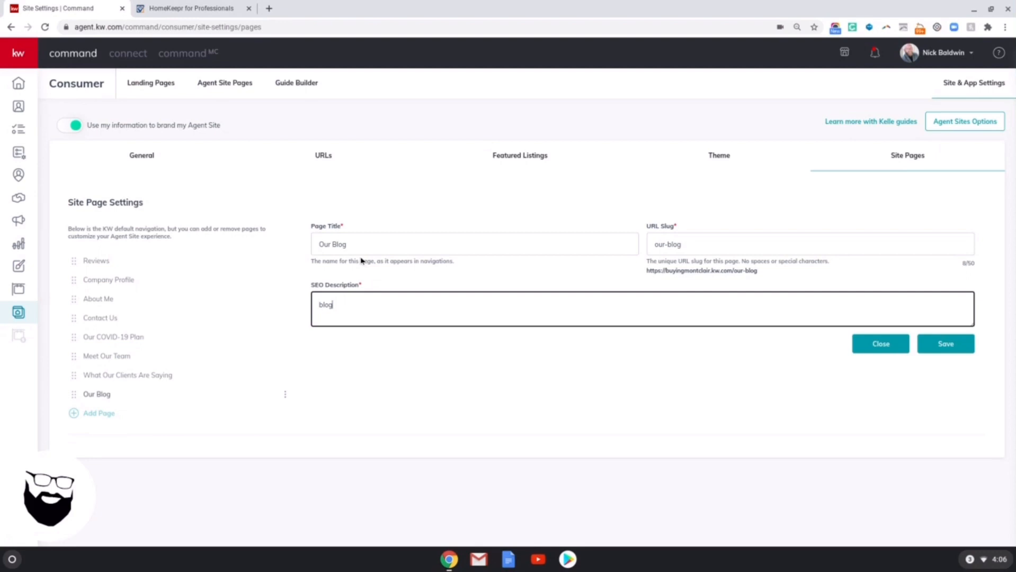
left_click(945, 343)
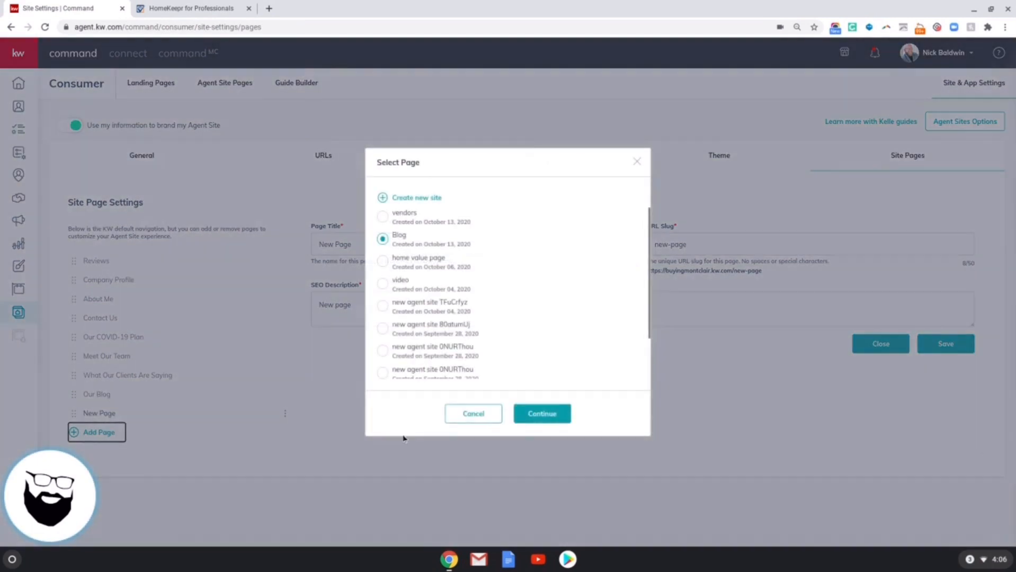
Link a new navigation page to vendors and title it Our Trusted Vendors
left_click(382, 216)
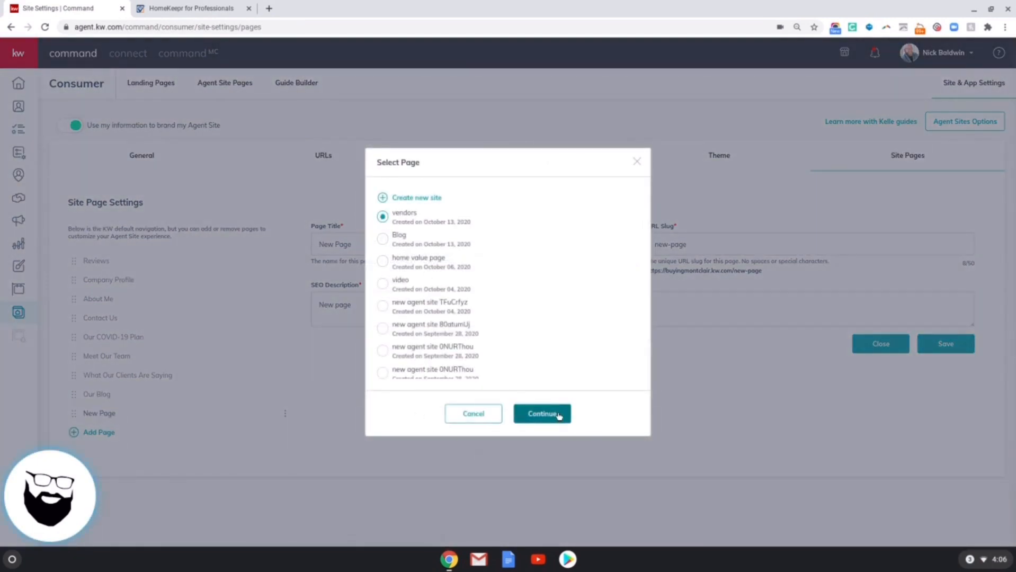
left_click(541, 413)
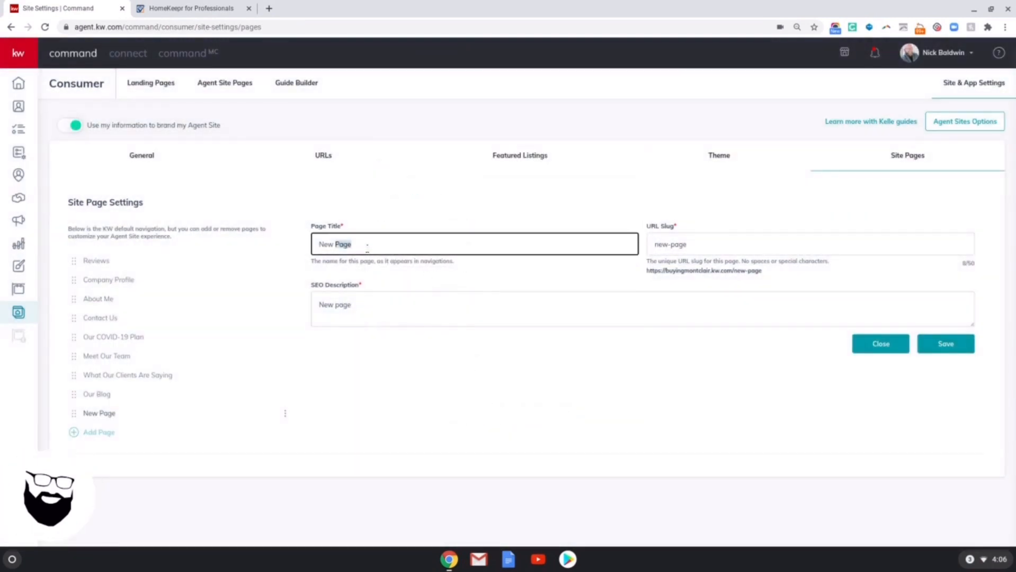
type("Our")
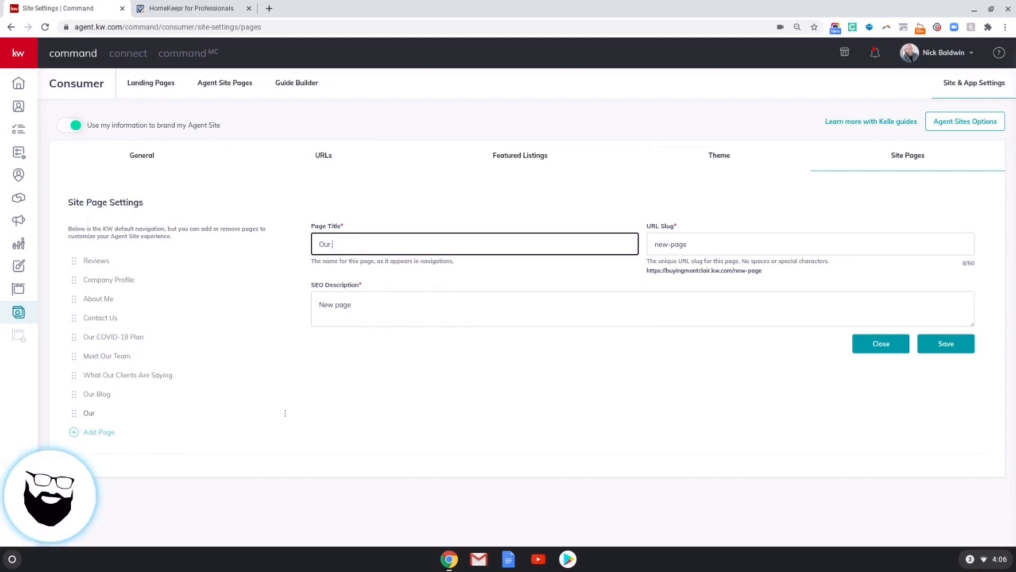
type("Trusted")
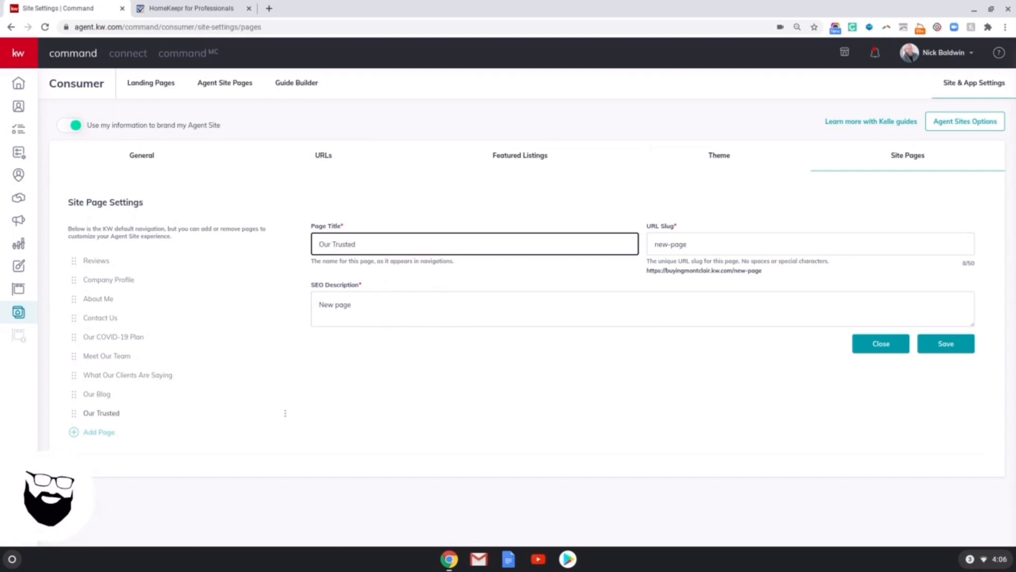
type("Vendors")
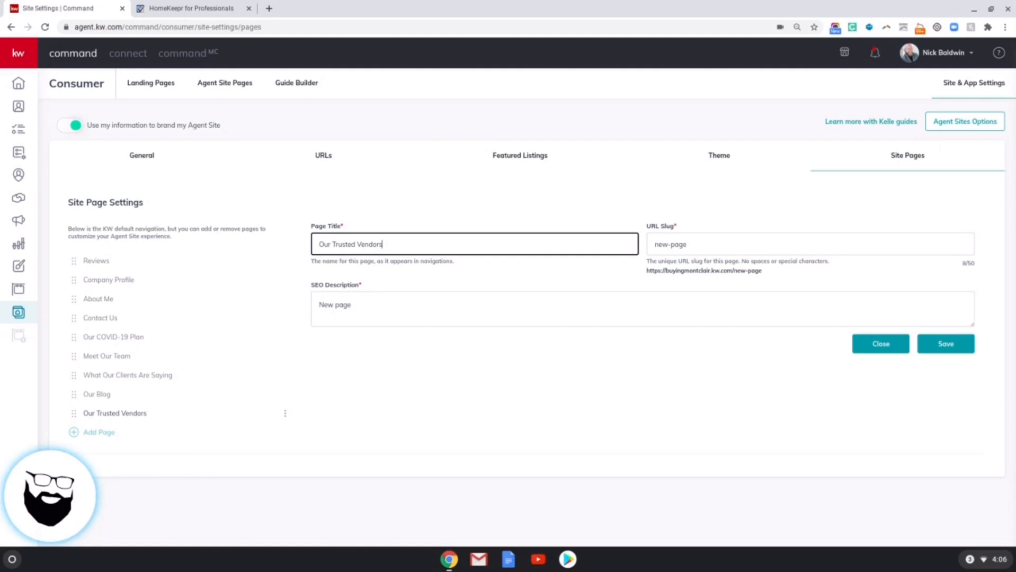
Set slug trusted-vendors and SEO description Our Trusted Vendors, then save the page
left_click(808, 244)
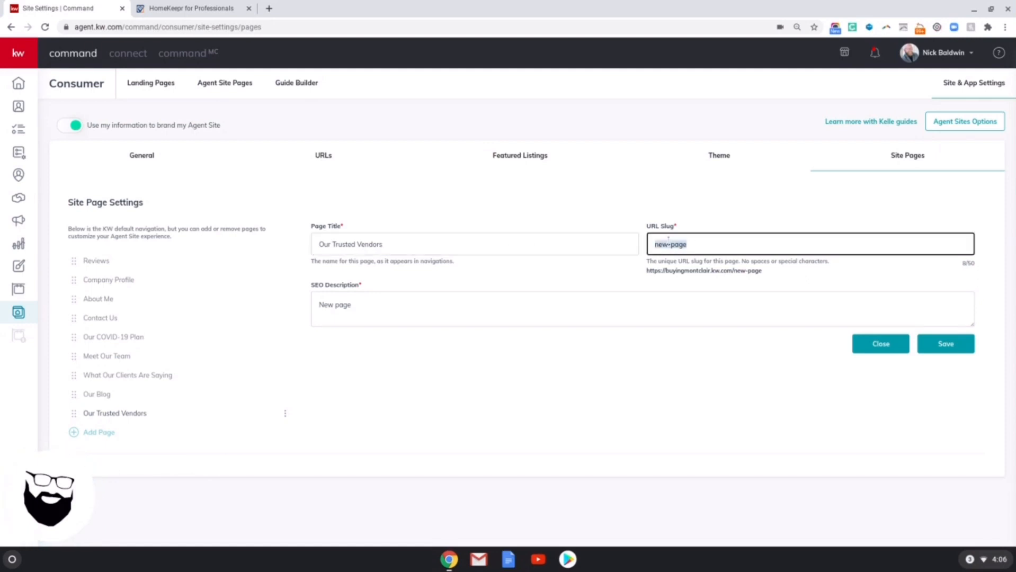
type("trusted-vendo")
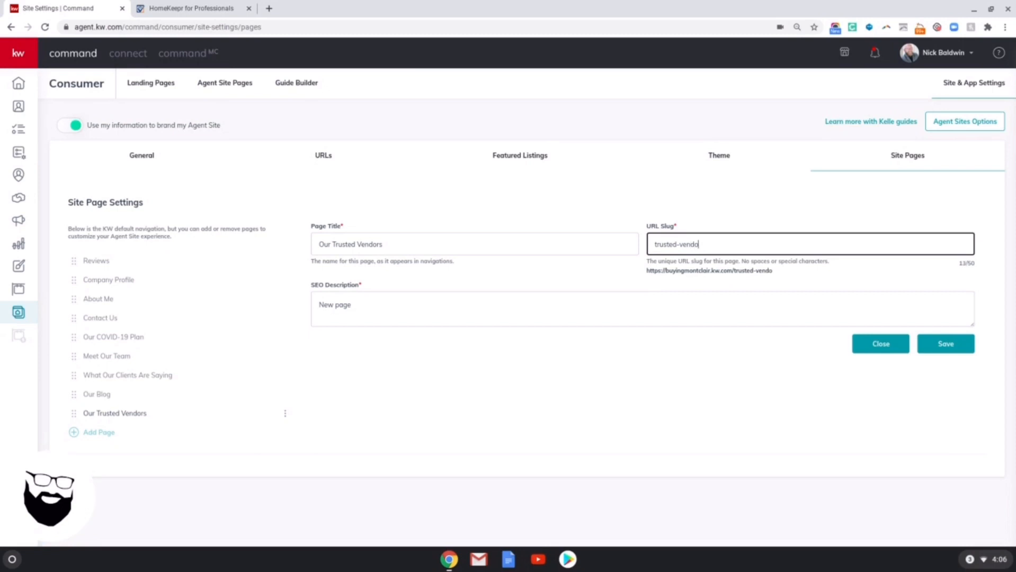
type("rs")
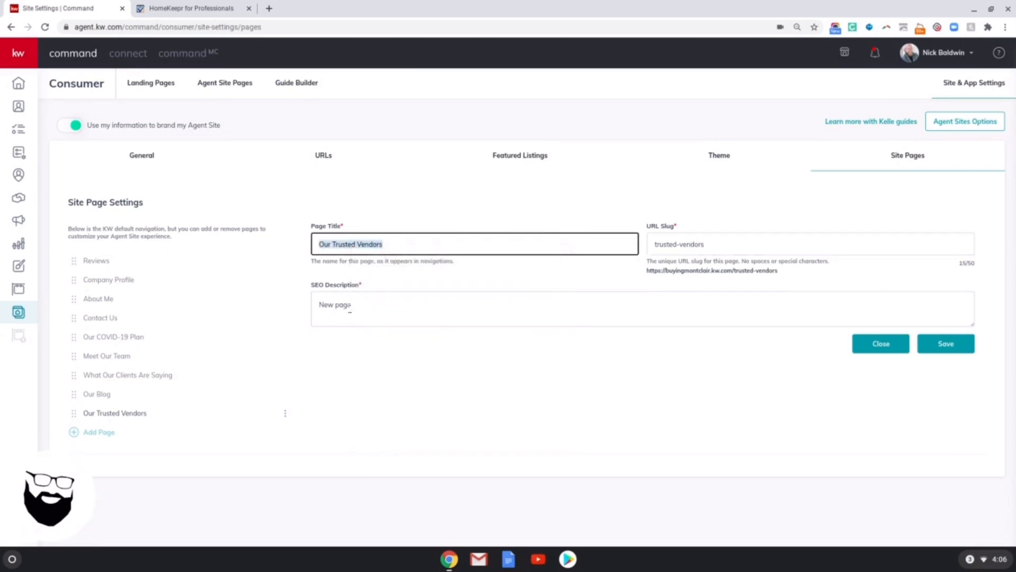
type("Our Trusted Vendors")
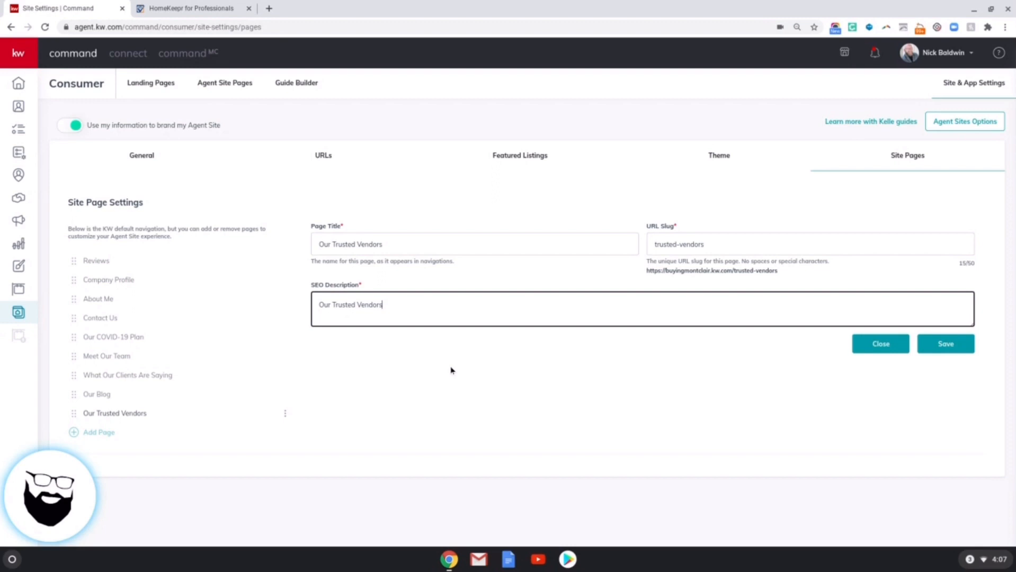
left_click(945, 344)
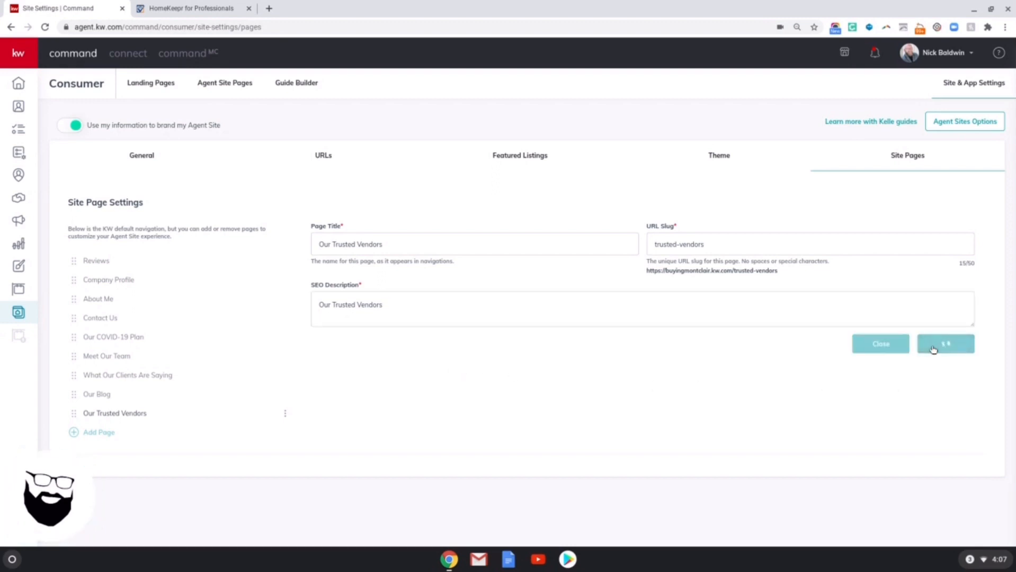
left_click(945, 343)
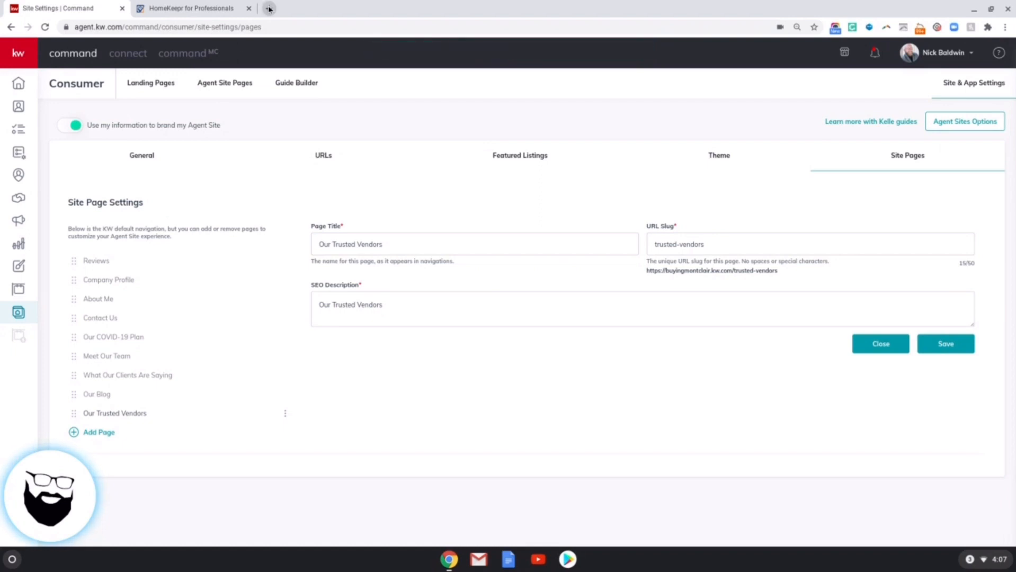
left_click(268, 7)
type("buyingmontclair.kw.com")
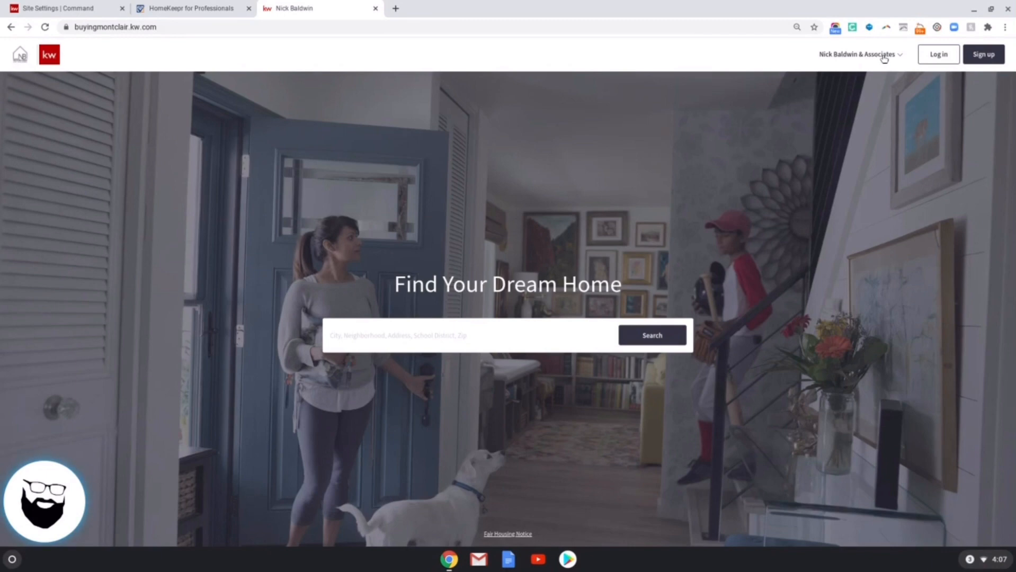
Open Our Blog from the live agent site navigation and scroll through the HomeKeepr posts
left_click(857, 54)
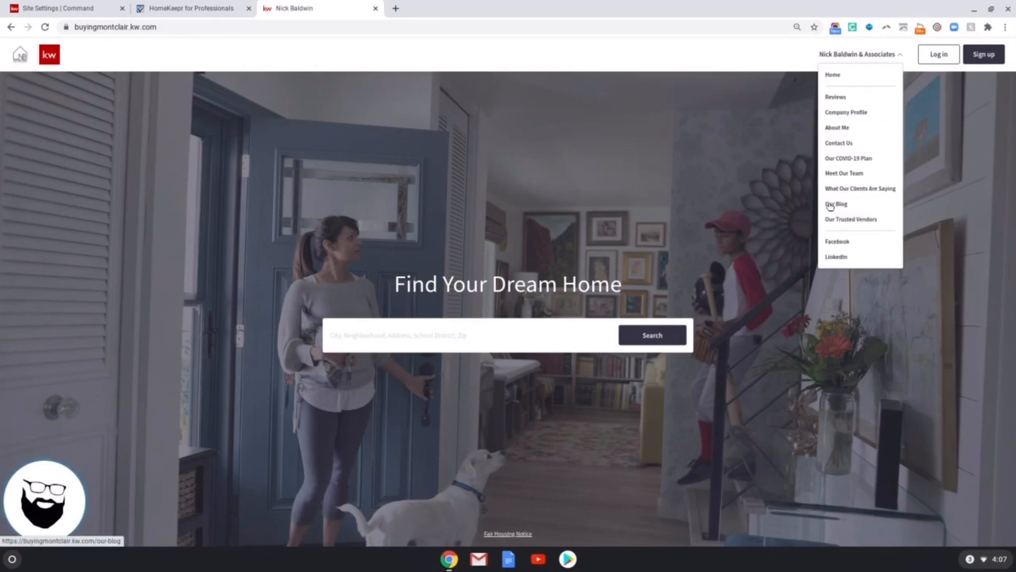
left_click(835, 205)
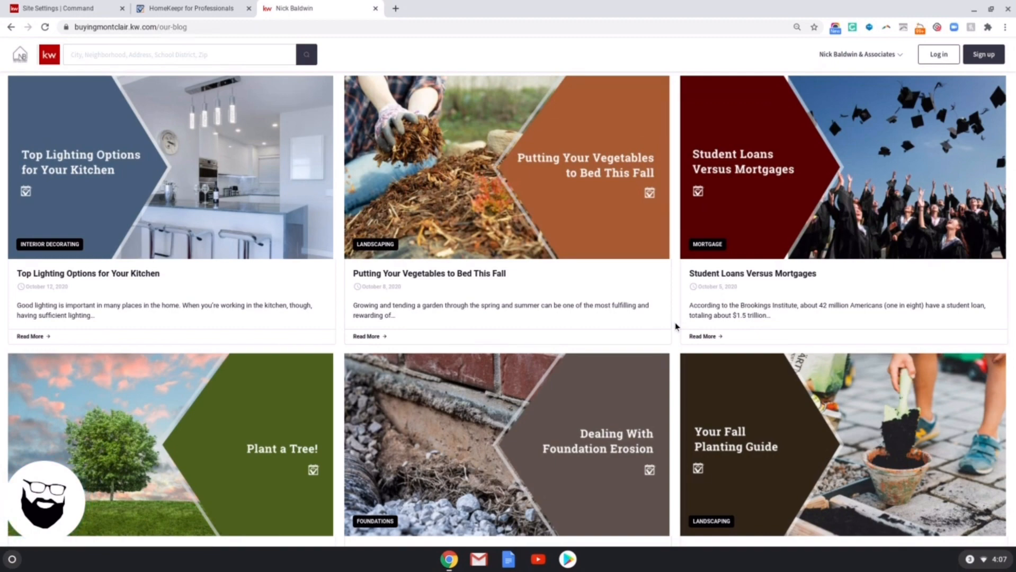
scroll("down", 3)
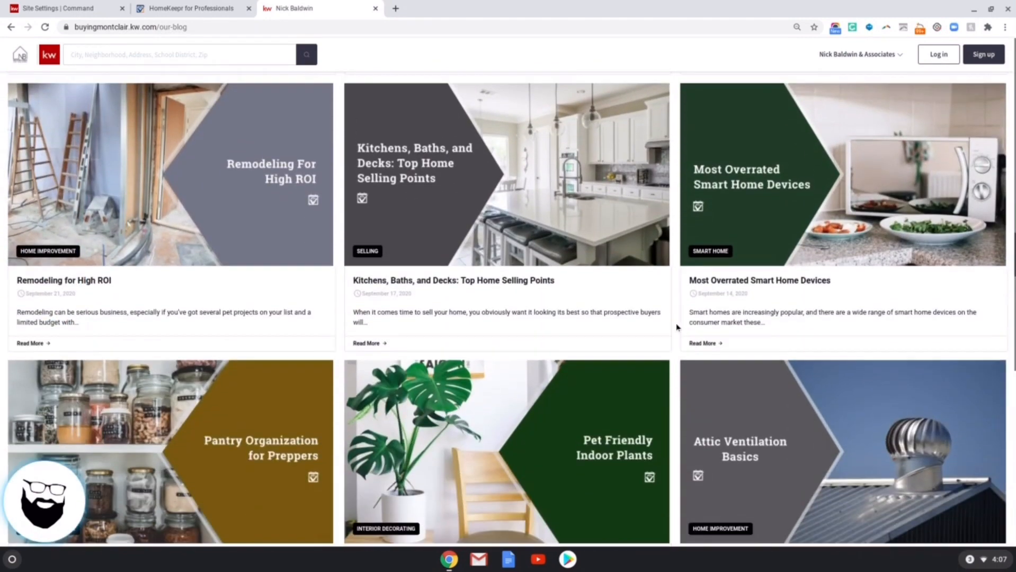
scroll("down", 3)
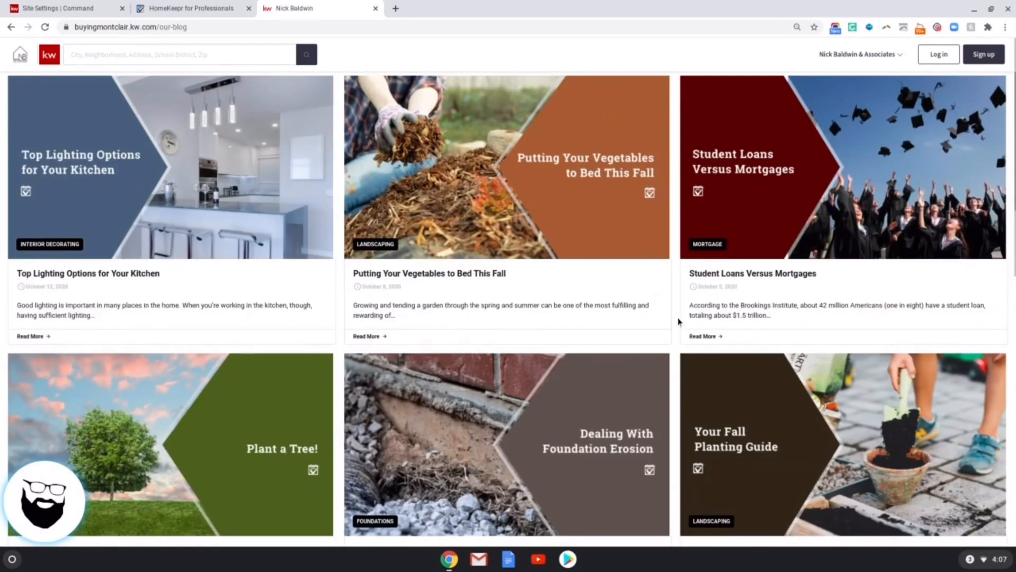
mouse_move(506, 166)
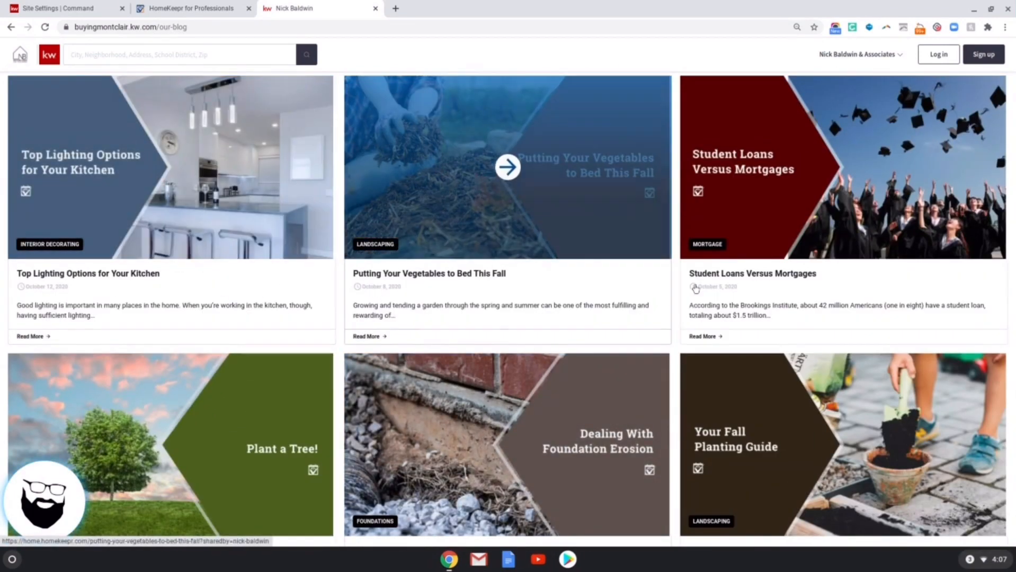
scroll("down", 3)
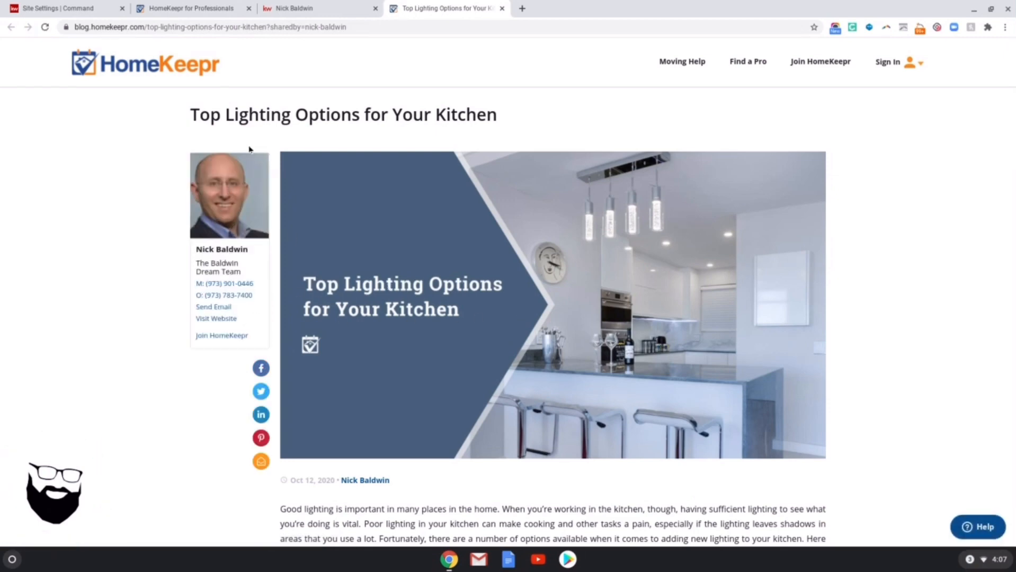
Scroll through the Top Lighting Options for Your Kitchen article, then return to the agent site's blog
scroll("down", 3)
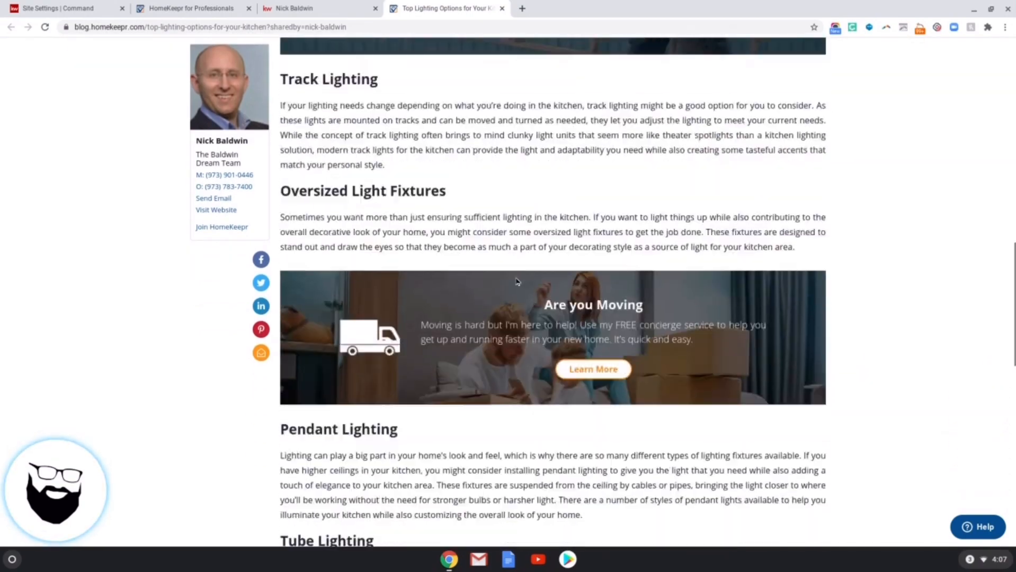
scroll("down", 3)
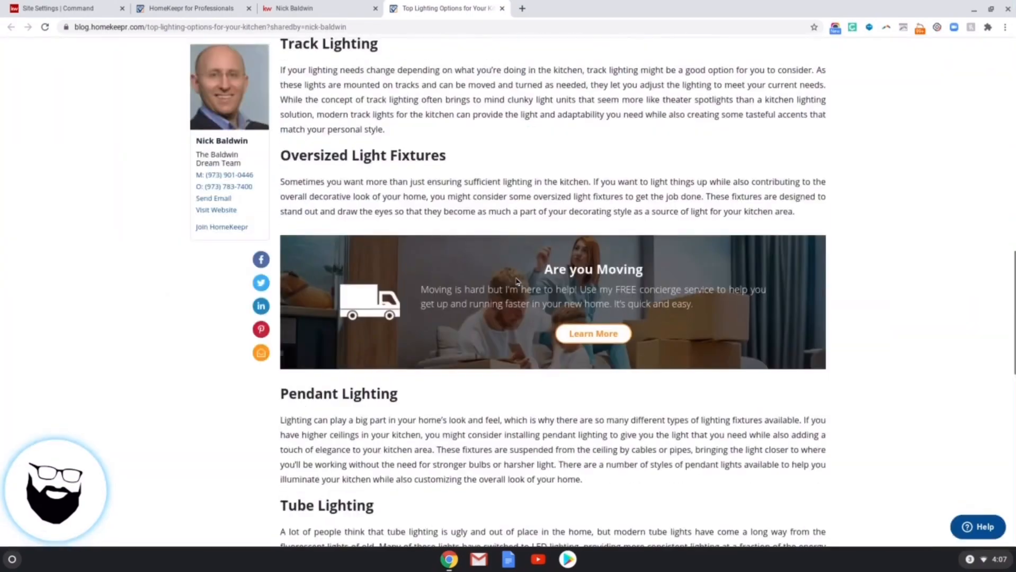
scroll("up", 3)
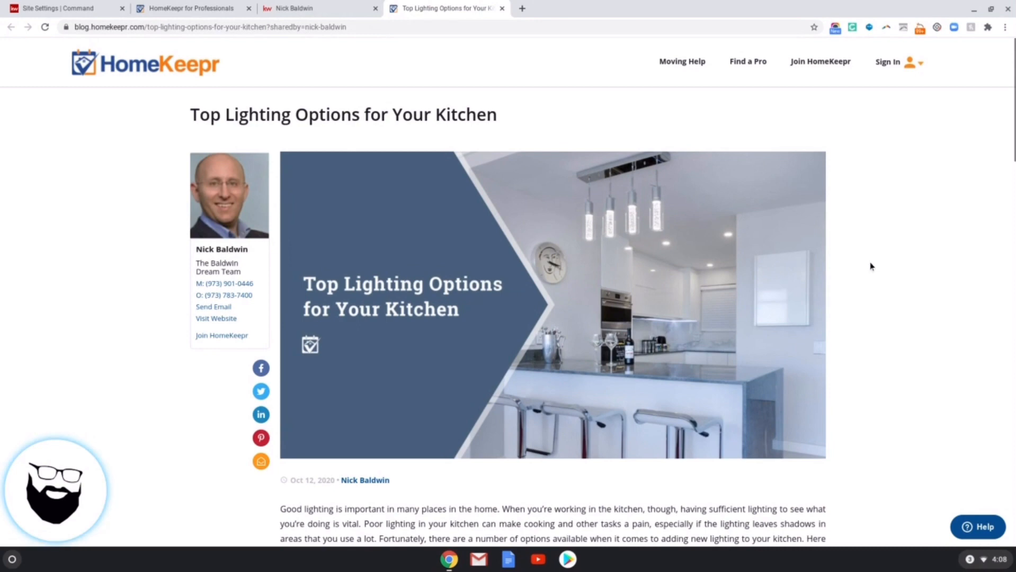
mouse_move(879, 244)
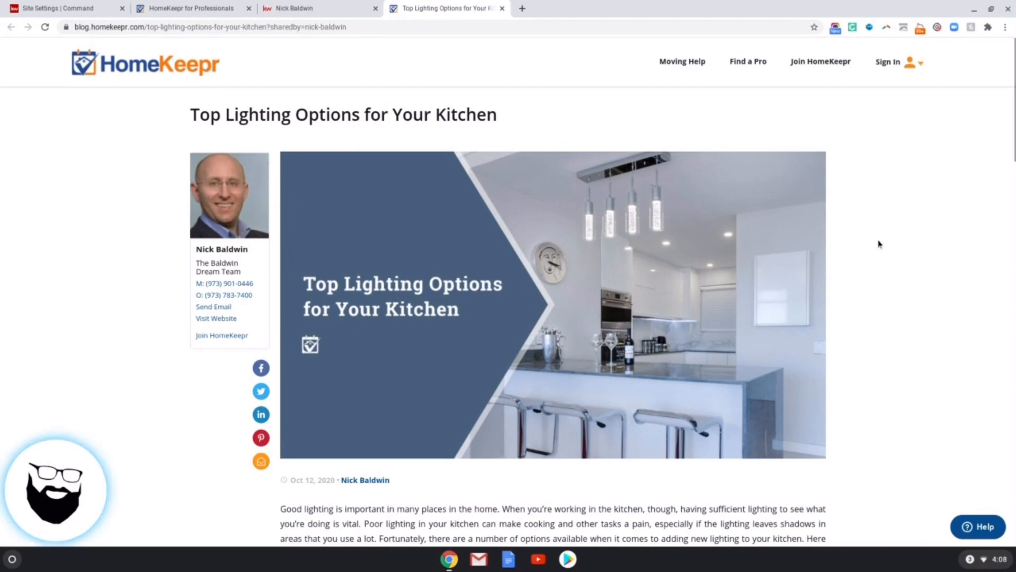
left_click(304, 7)
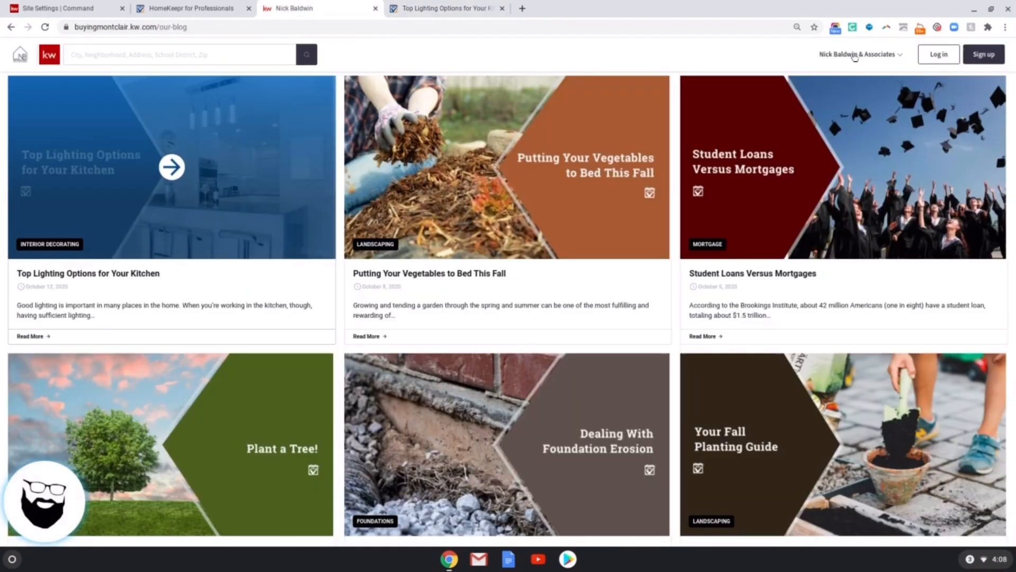
Visit Our Trusted Vendors via the navigation, list a service category's contractors, then go back to Our Blog
left_click(857, 54)
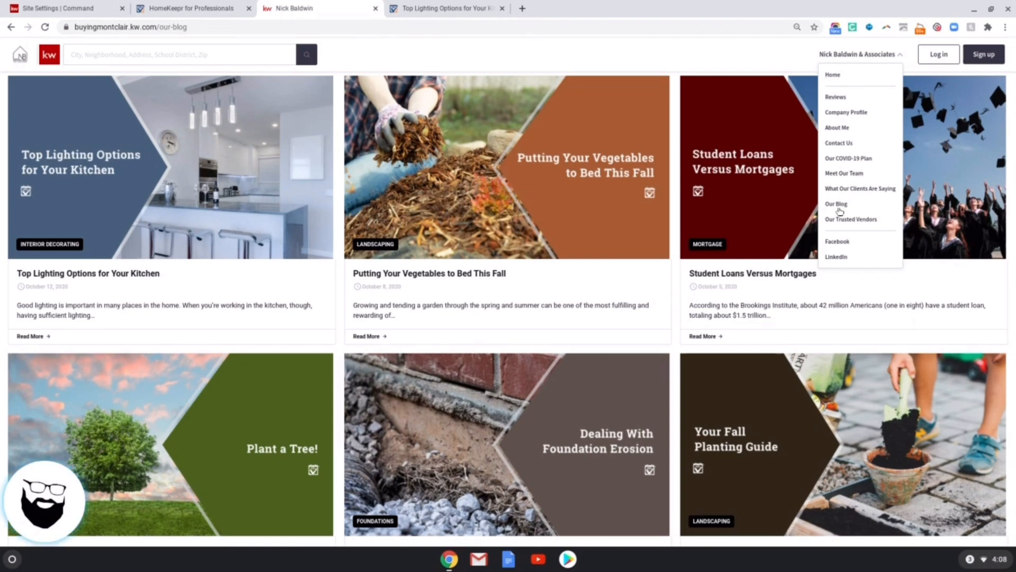
left_click(851, 219)
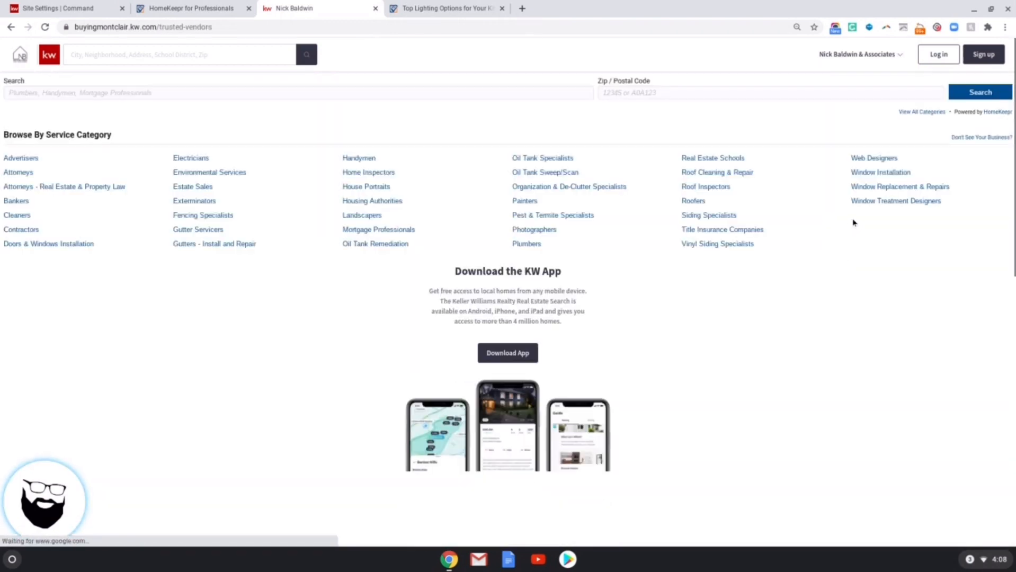
mouse_move(834, 158)
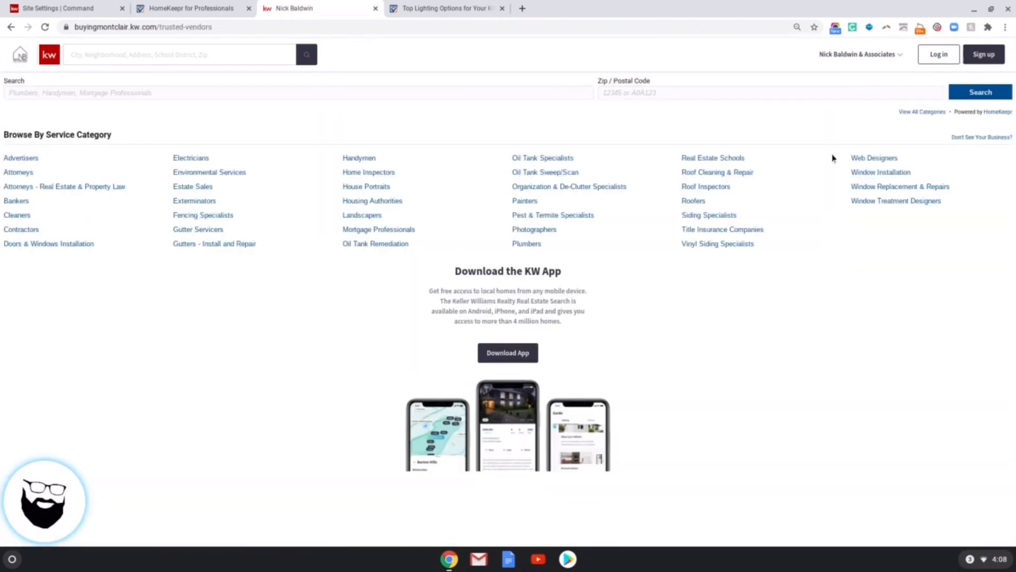
mouse_move(44, 208)
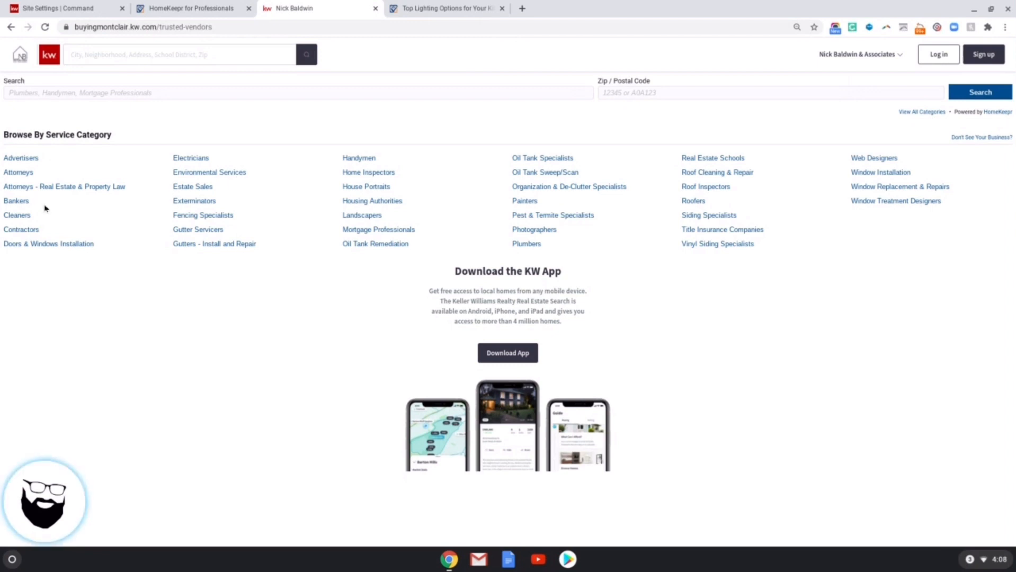
mouse_move(29, 175)
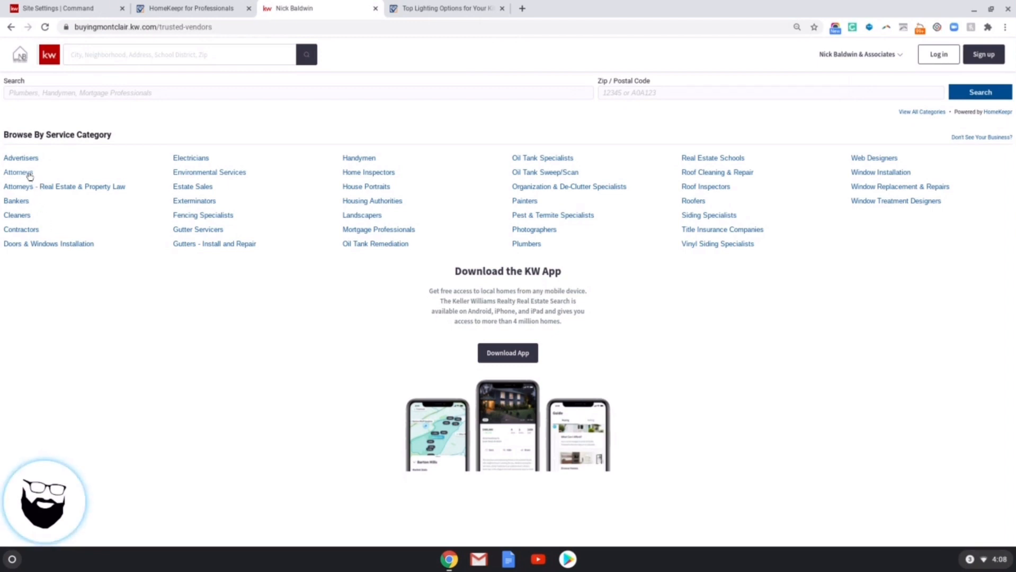
left_click(22, 228)
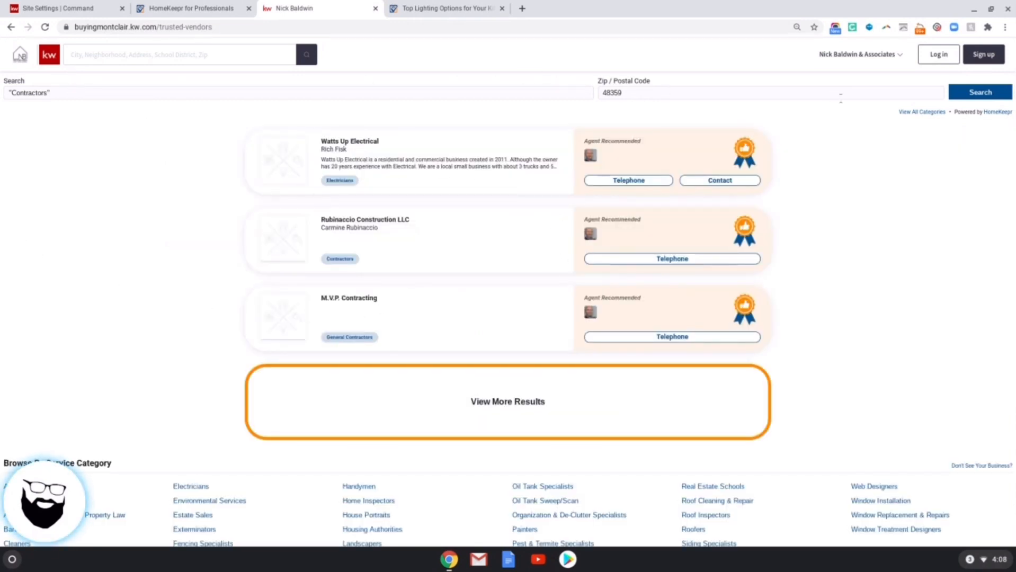
left_click(11, 26)
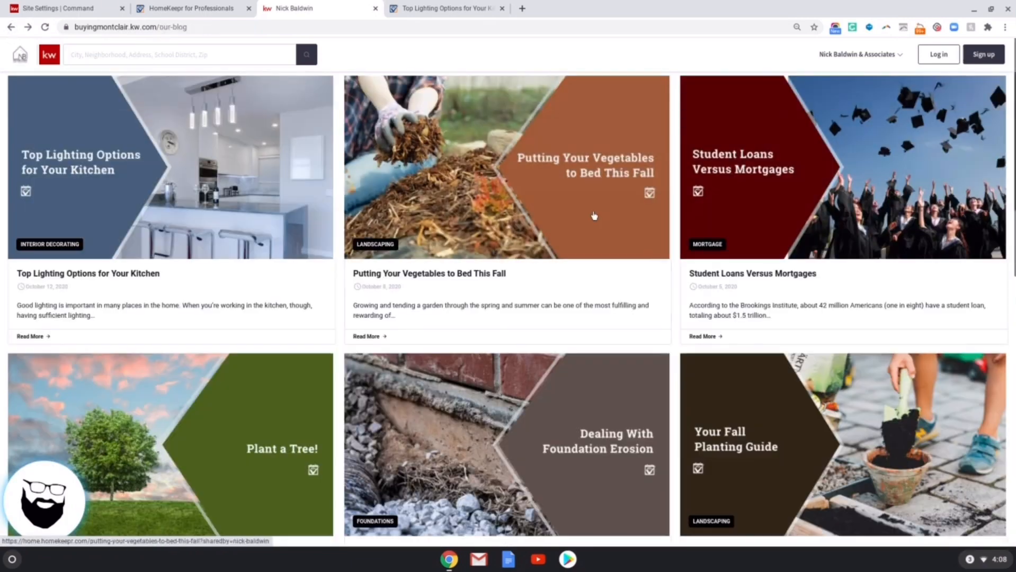
left_click(857, 54)
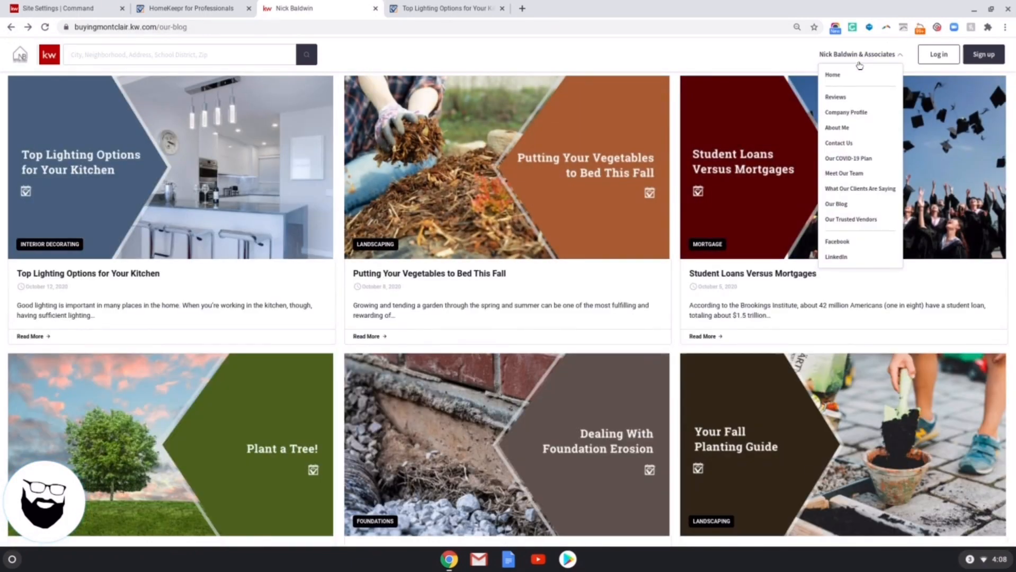
left_click(849, 219)
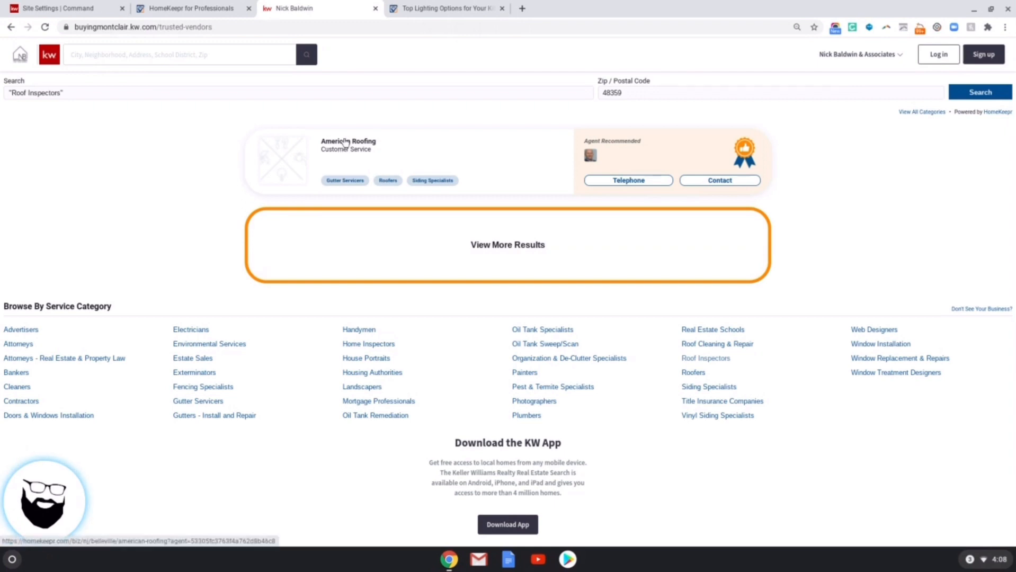
mouse_move(437, 318)
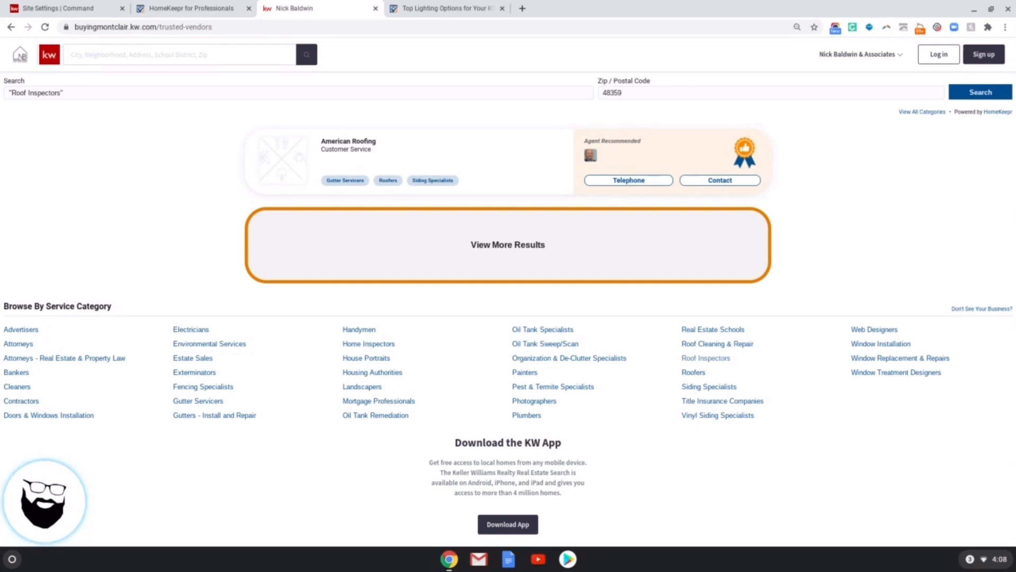
left_click(61, 8)
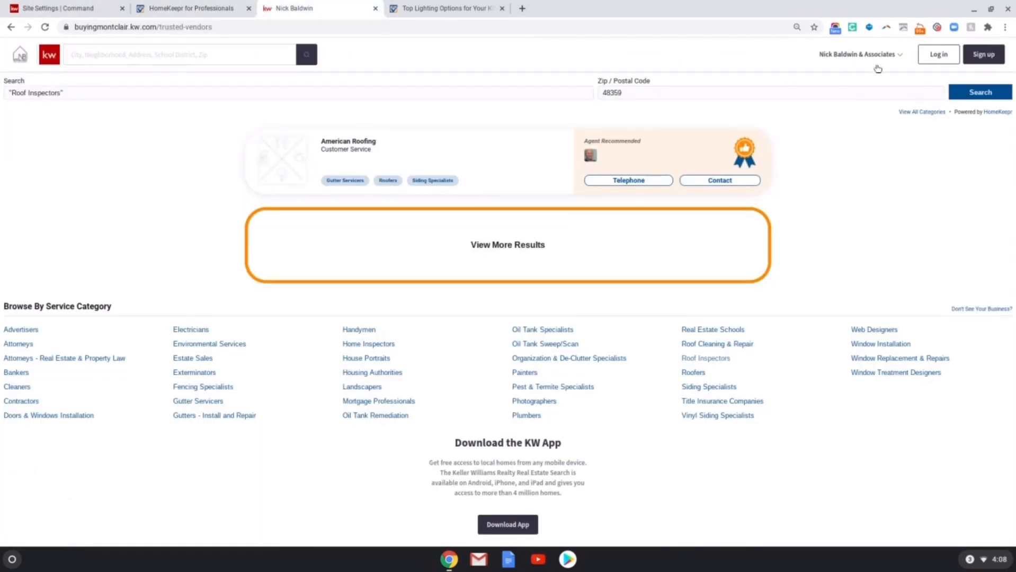
left_click(720, 180)
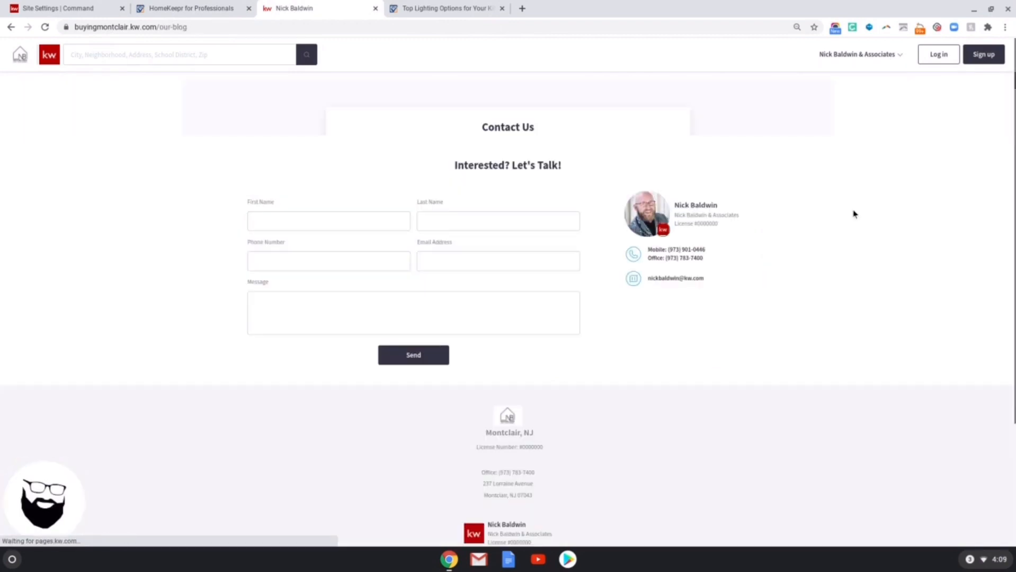
scroll("up", 3)
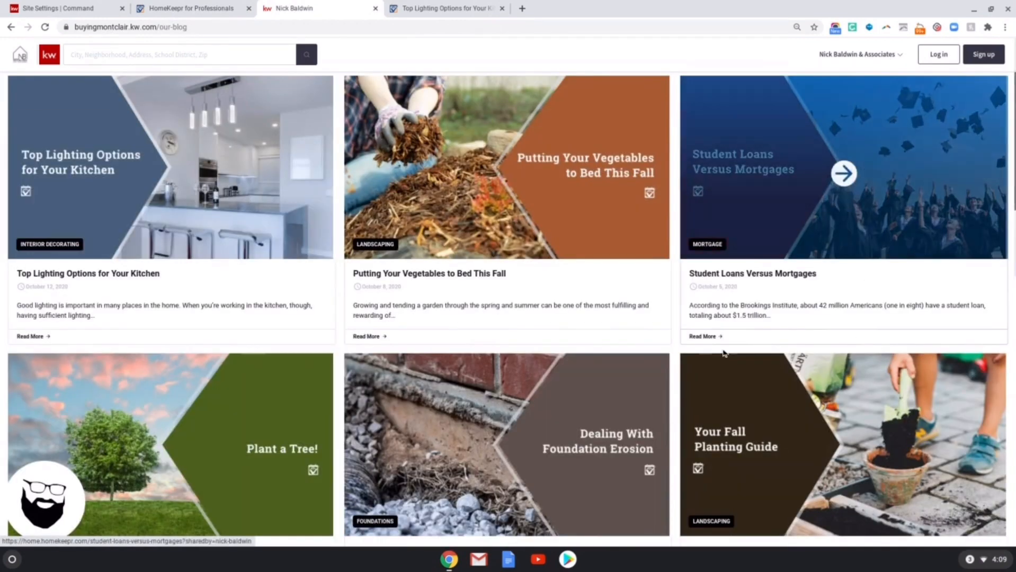
mouse_move(678, 172)
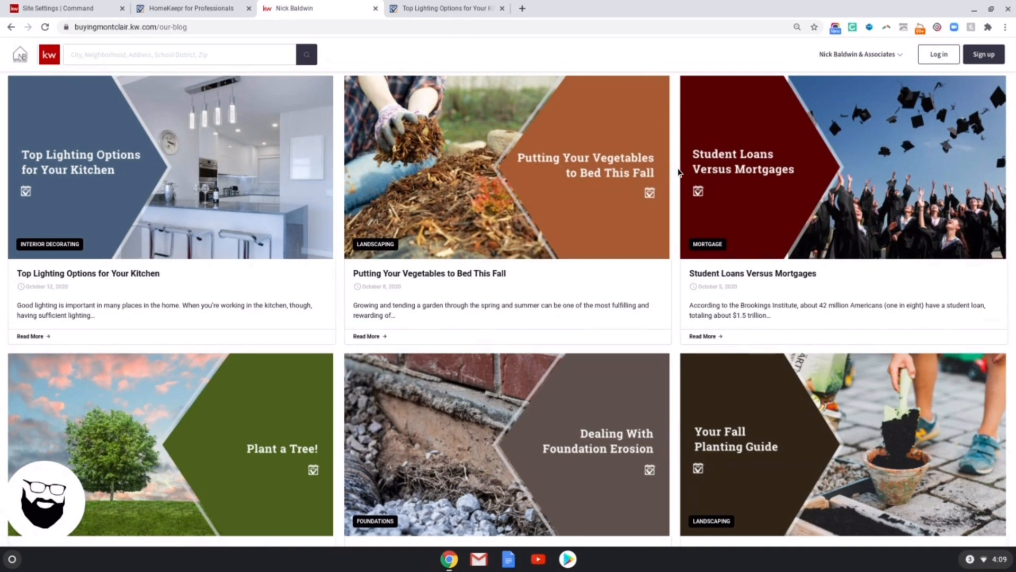
mouse_move(938, 30)
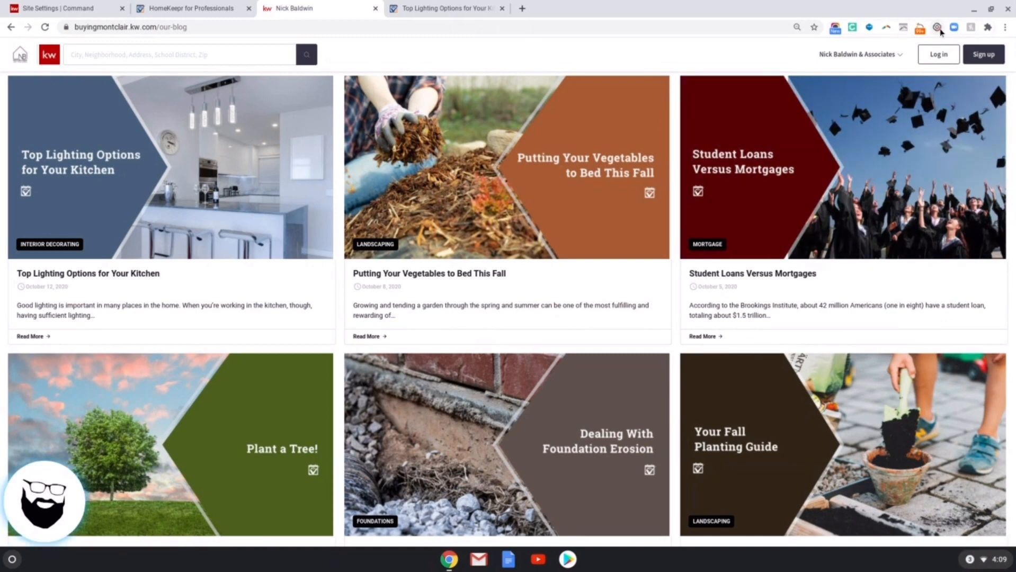